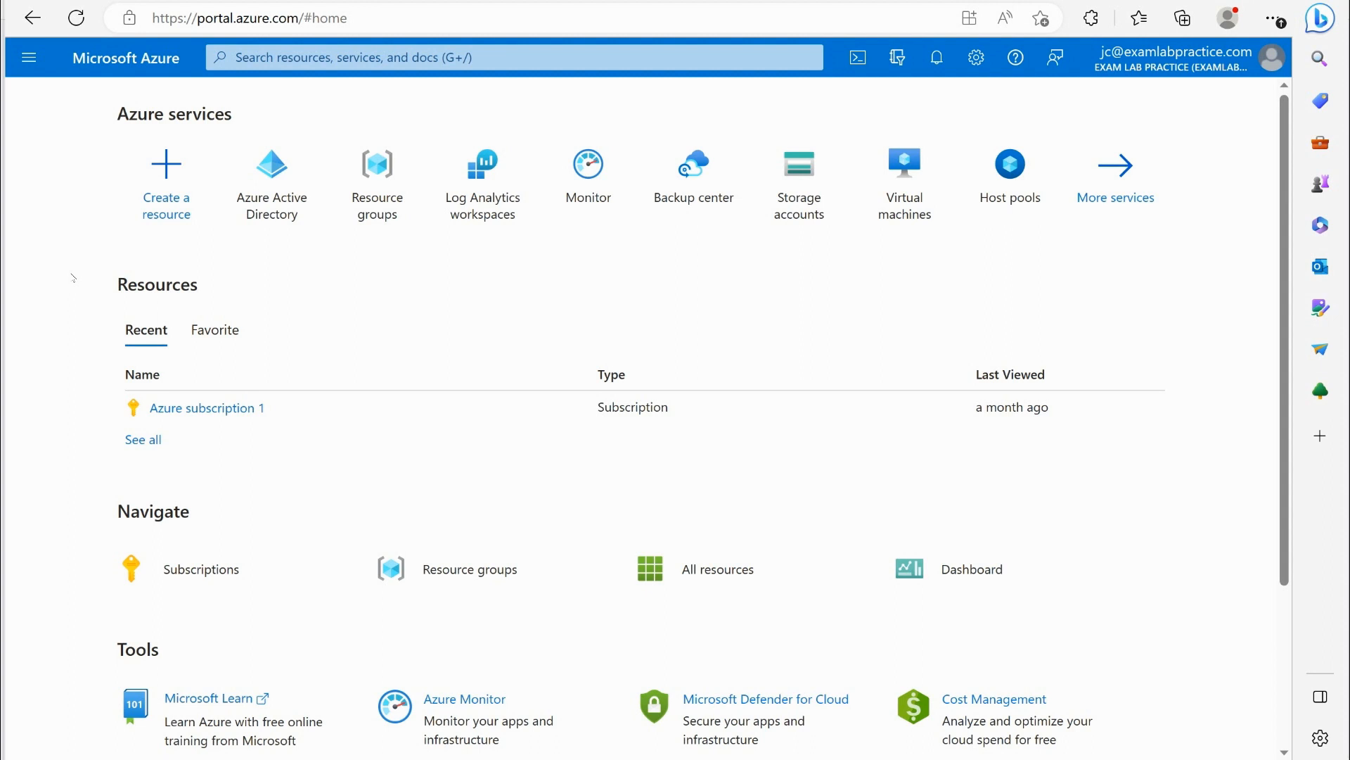
{"action": "mouse_move", "coordinate": [37, 309]}
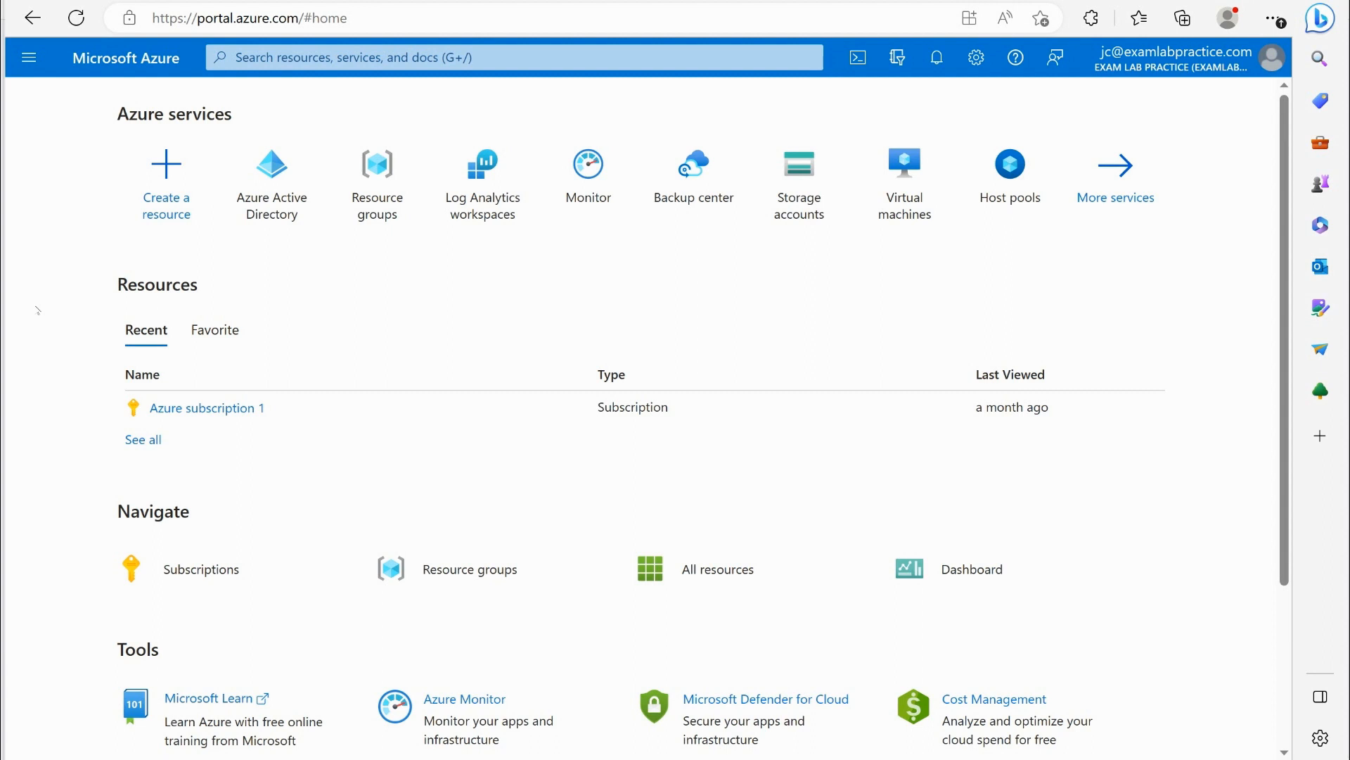
{"action": "mouse_move", "coordinate": [559, 303]}
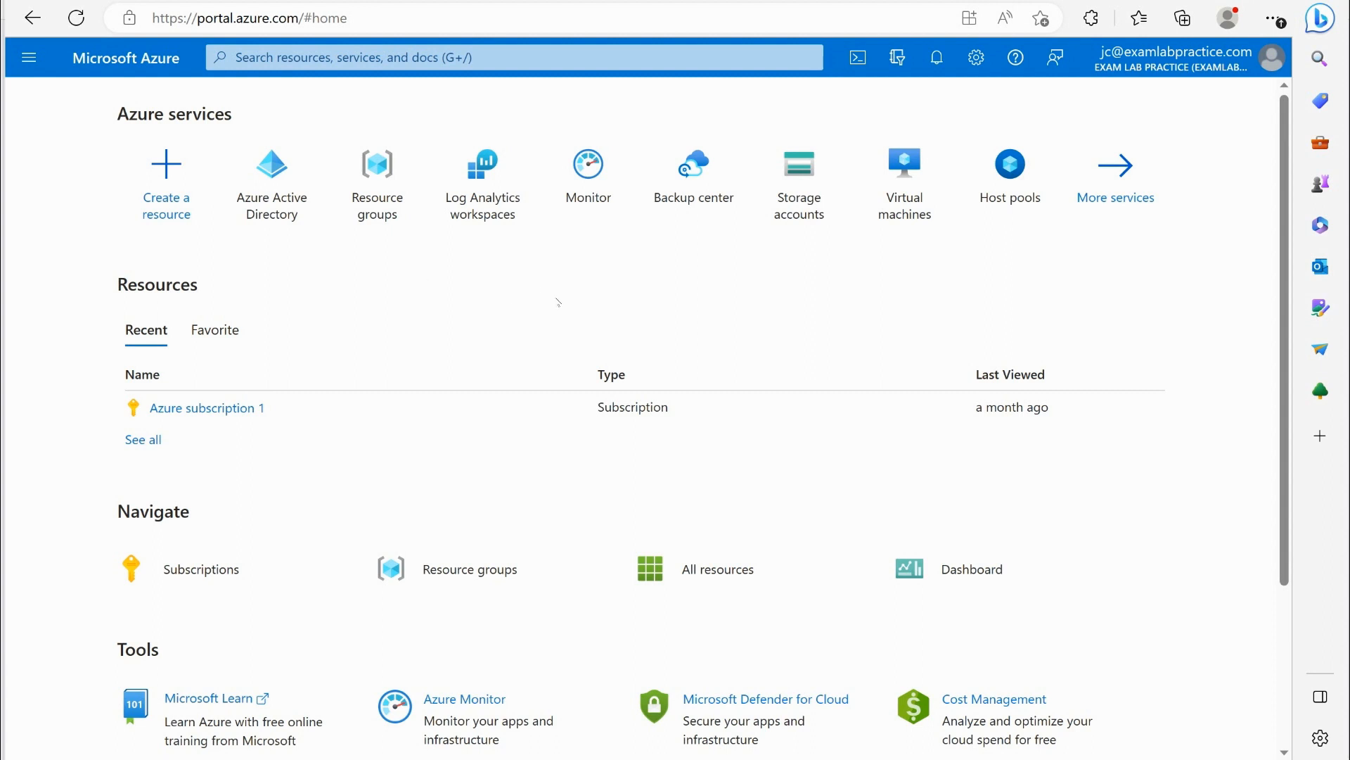
{"action": "mouse_move", "coordinate": [799, 287]}
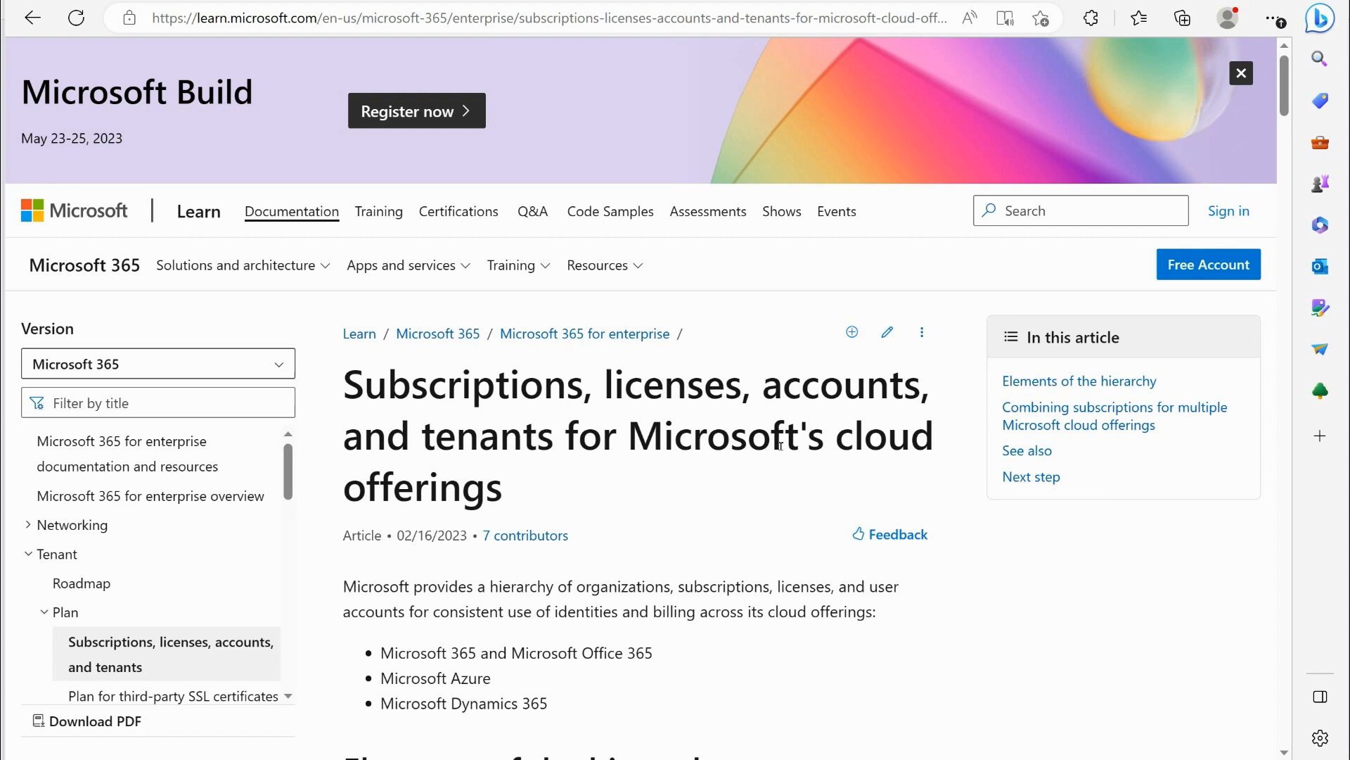
Read the Learn article down to its Tenants section, highlighting the Azure AD tenant wording.
{"action": "left_click", "coordinate": [1240, 73]}
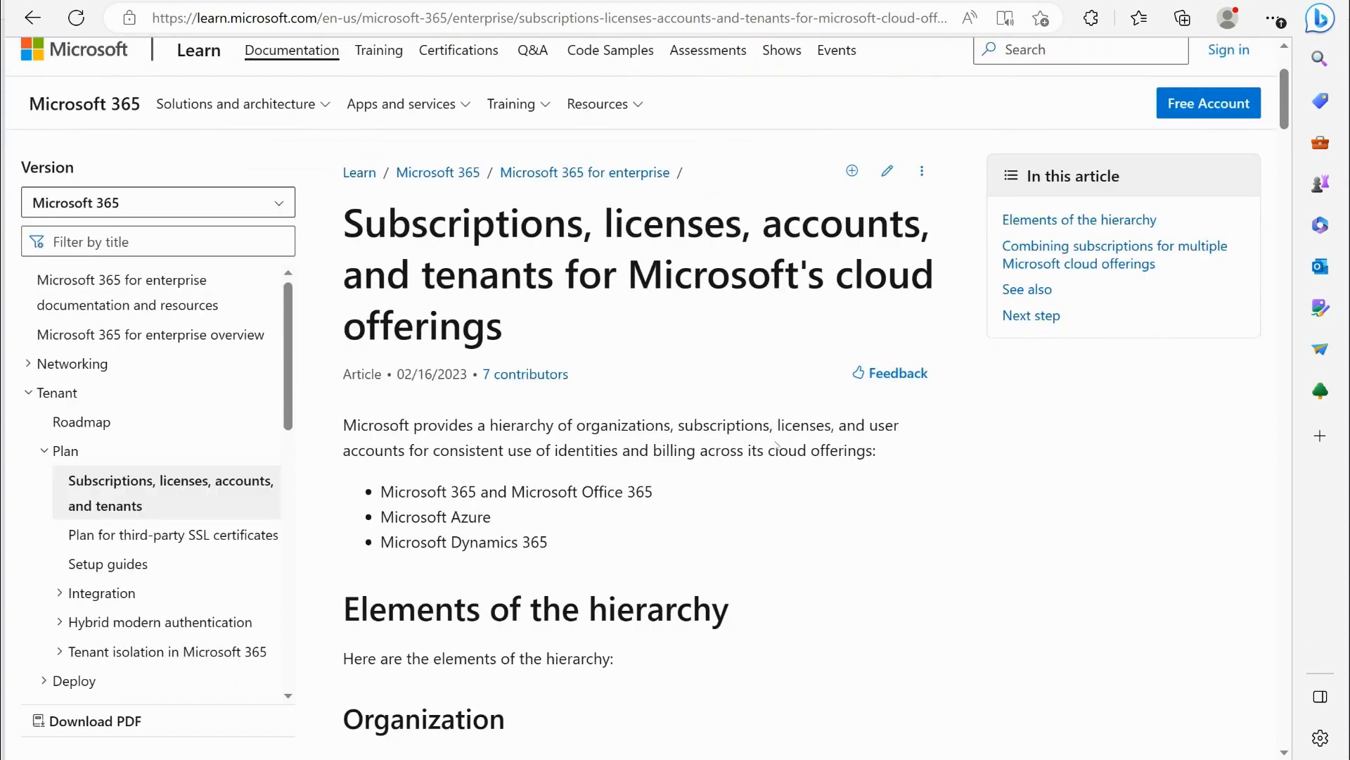
{"action": "scroll", "scroll_direction": "down", "scroll_amount": 3}
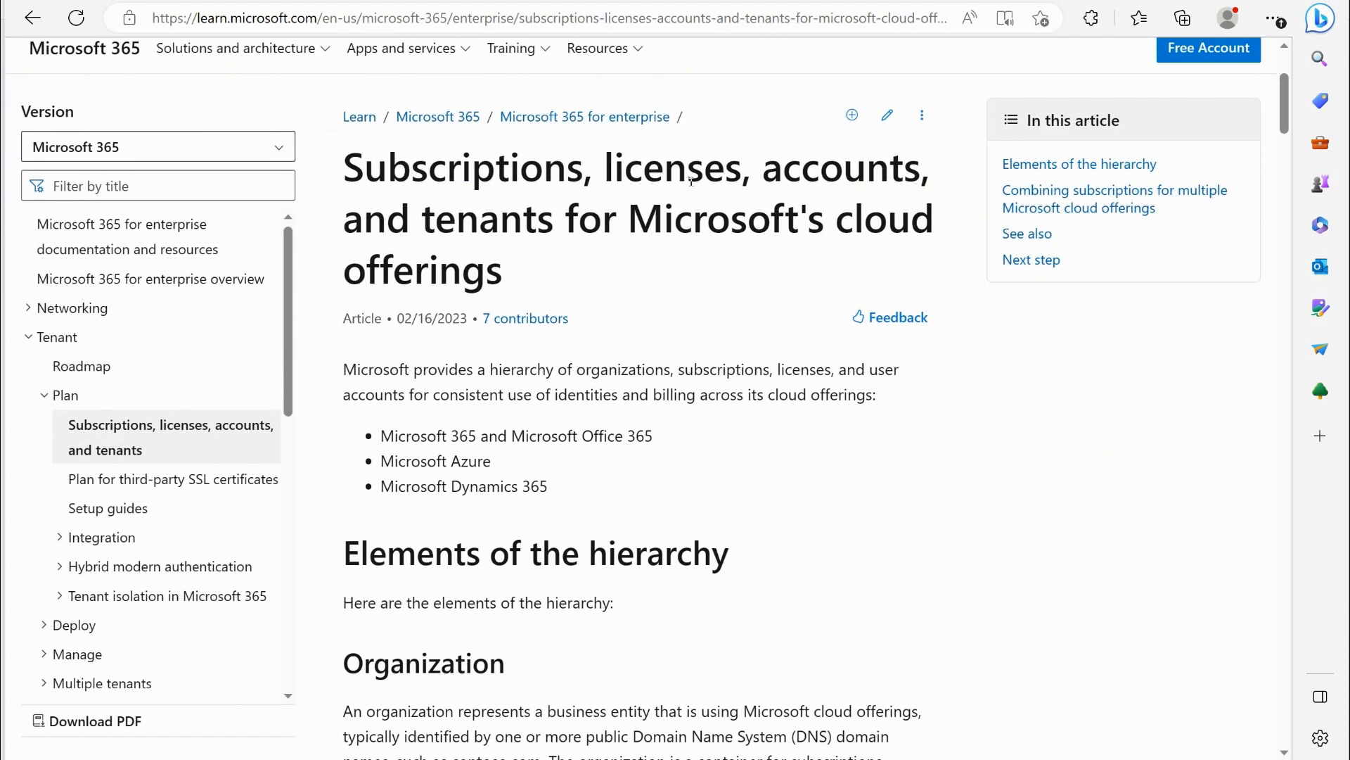
{"action": "left_click_drag", "start_coordinate": [435, 219], "coordinate": [823, 219]}
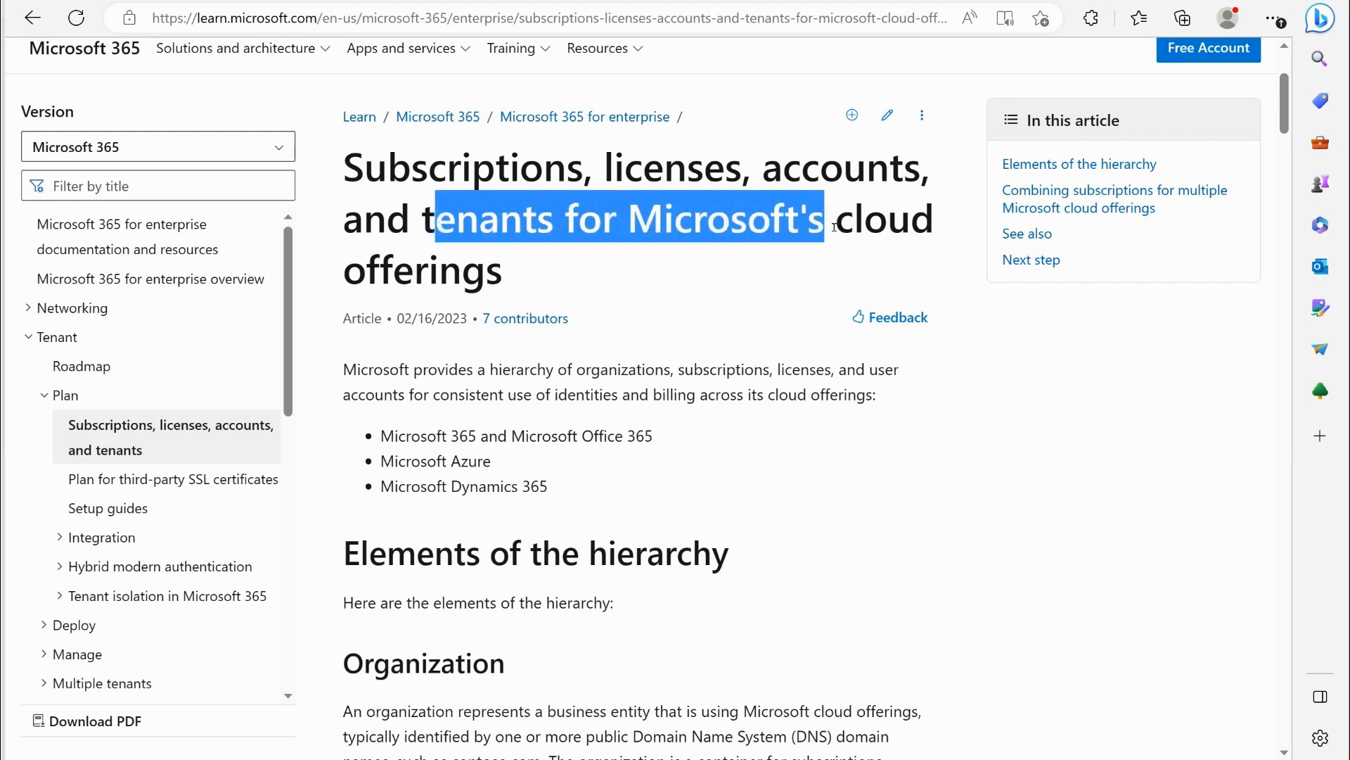
{"action": "scroll", "scroll_direction": "down", "scroll_amount": 3}
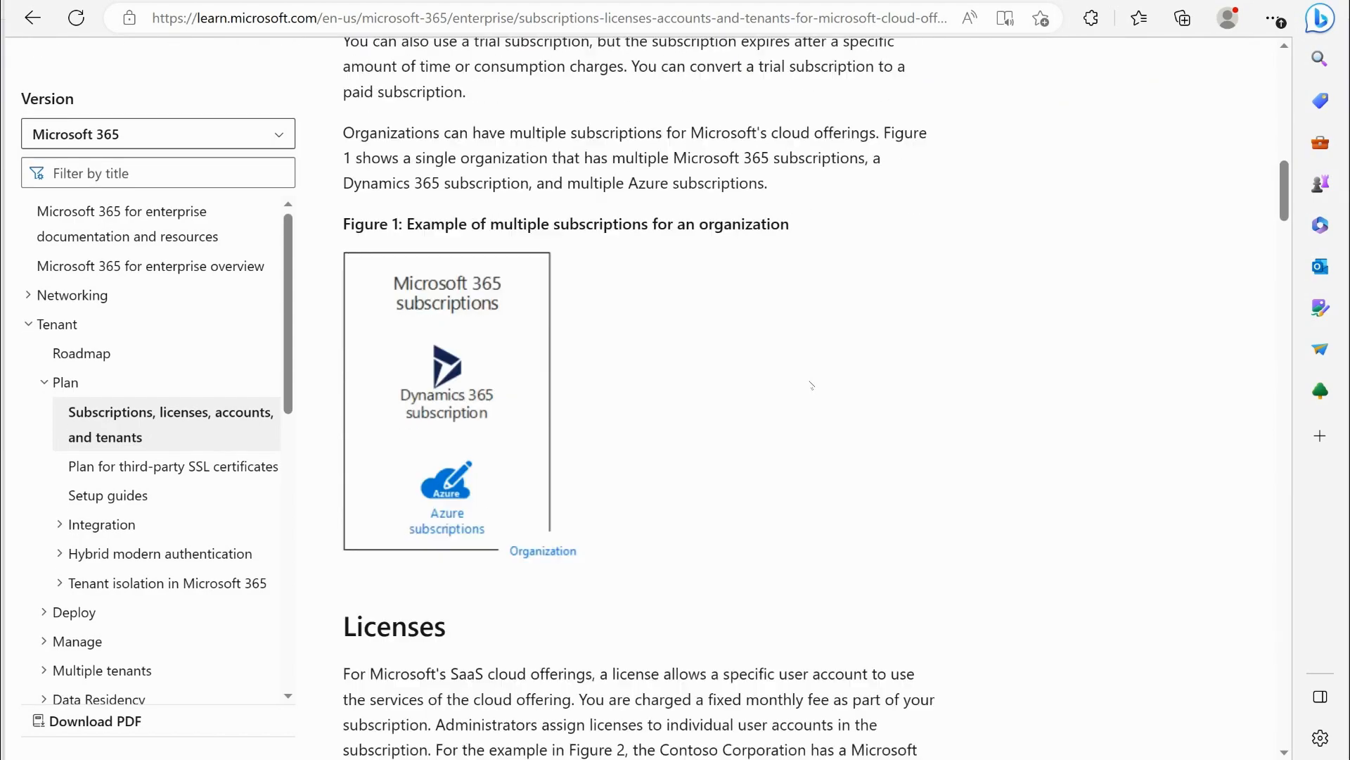
{"action": "scroll", "scroll_direction": "down", "scroll_amount": 3}
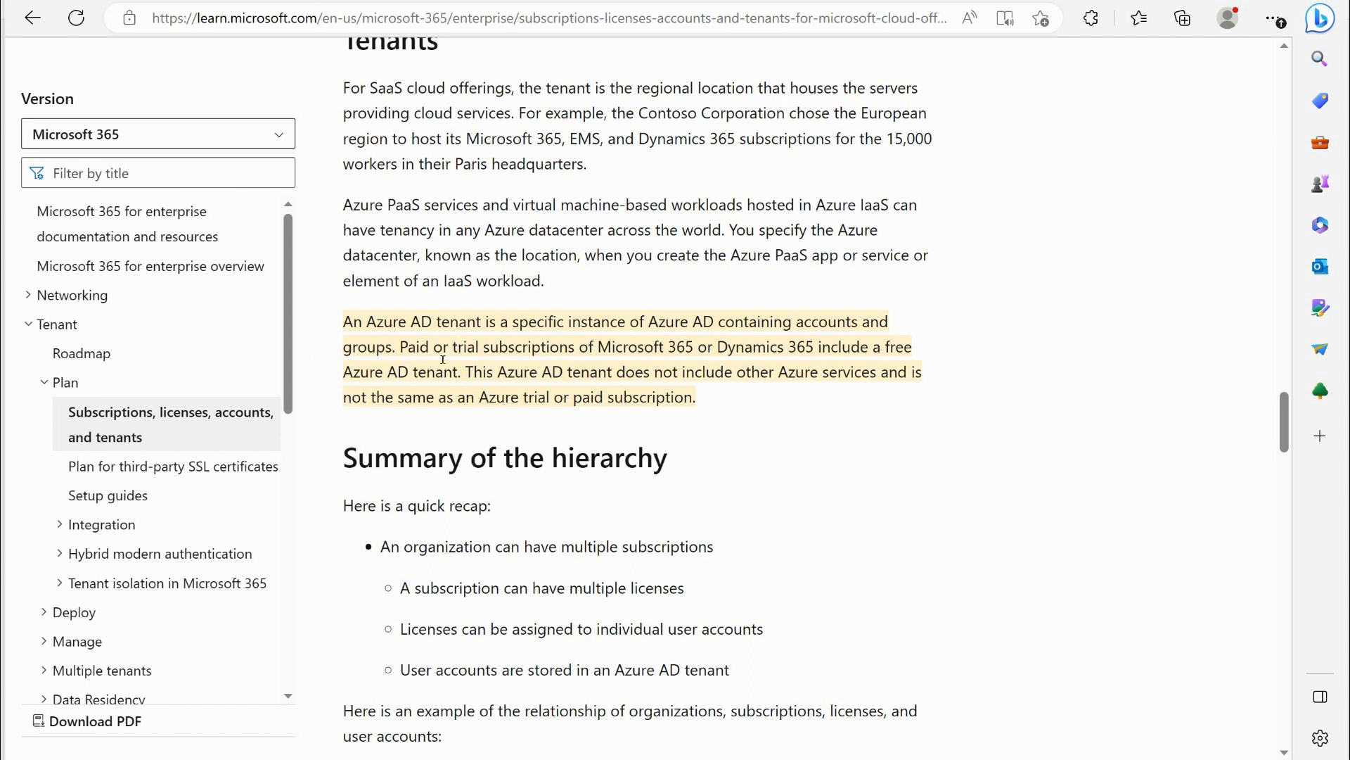
{"action": "mouse_move", "coordinate": [661, 350]}
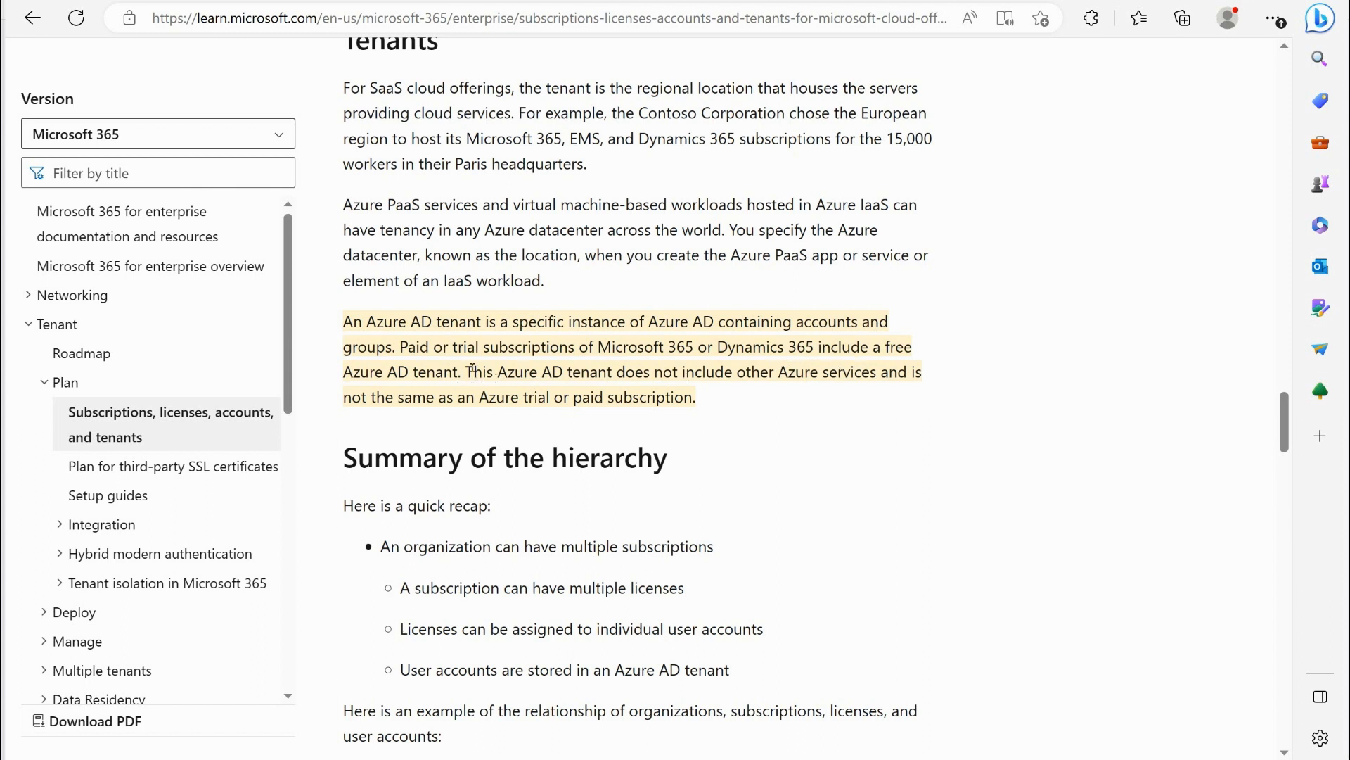
{"action": "left_click_drag", "start_coordinate": [600, 346], "coordinate": [815, 346]}
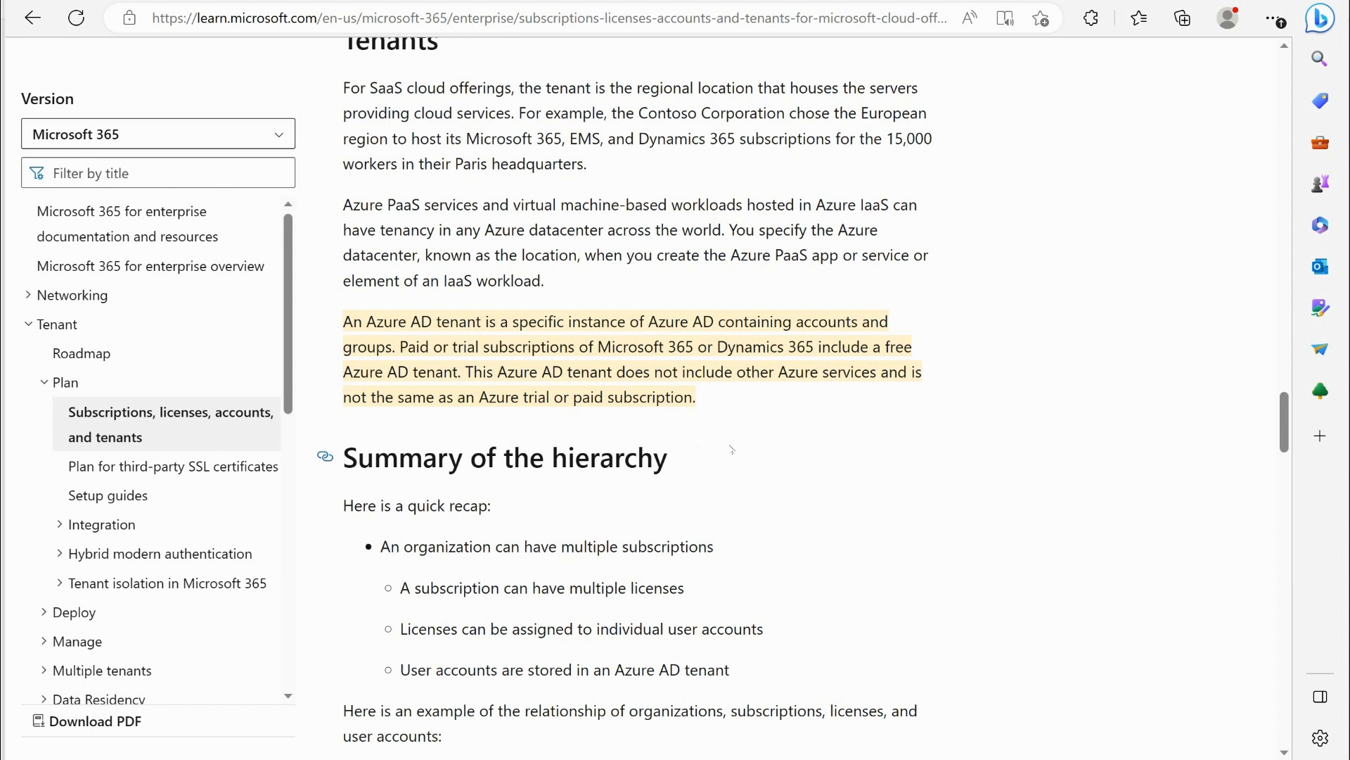
{"action": "mouse_move", "coordinate": [783, 451]}
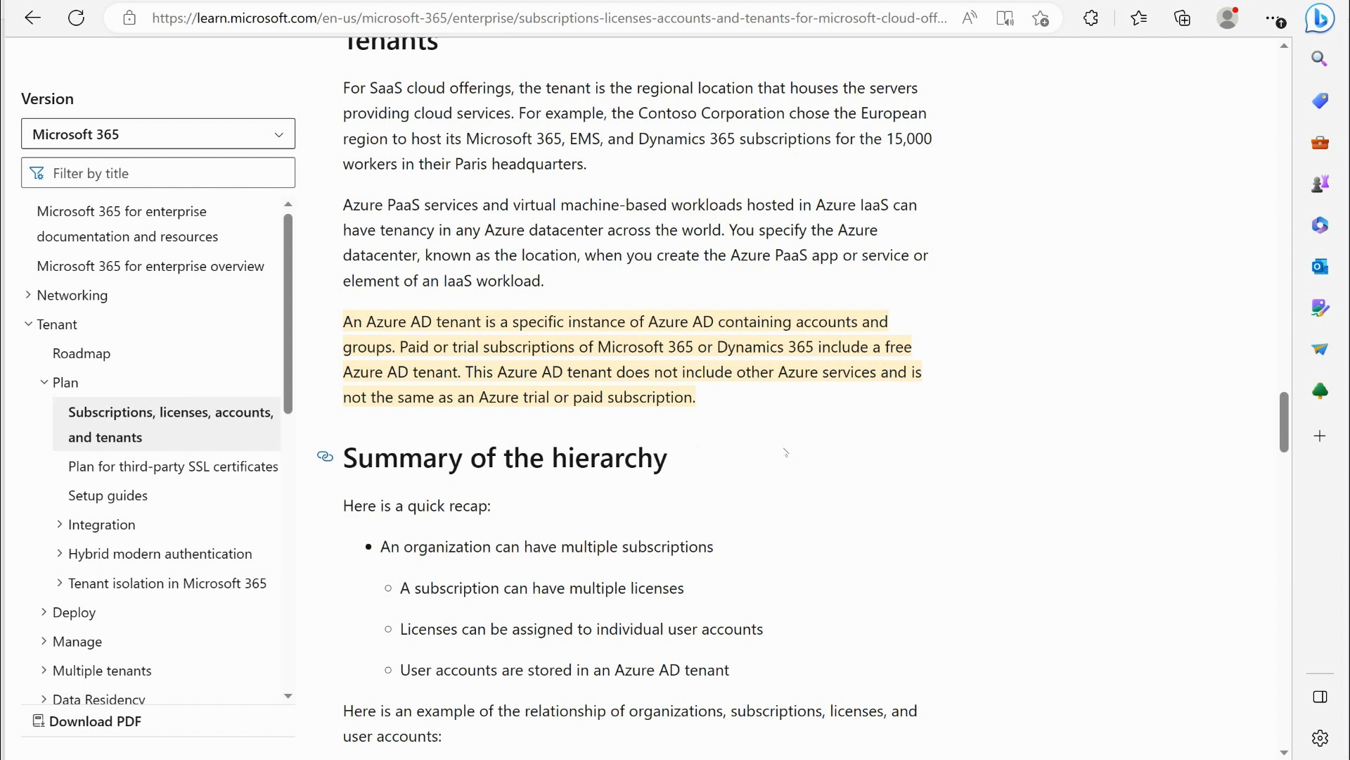
{"action": "mouse_move", "coordinate": [810, 459]}
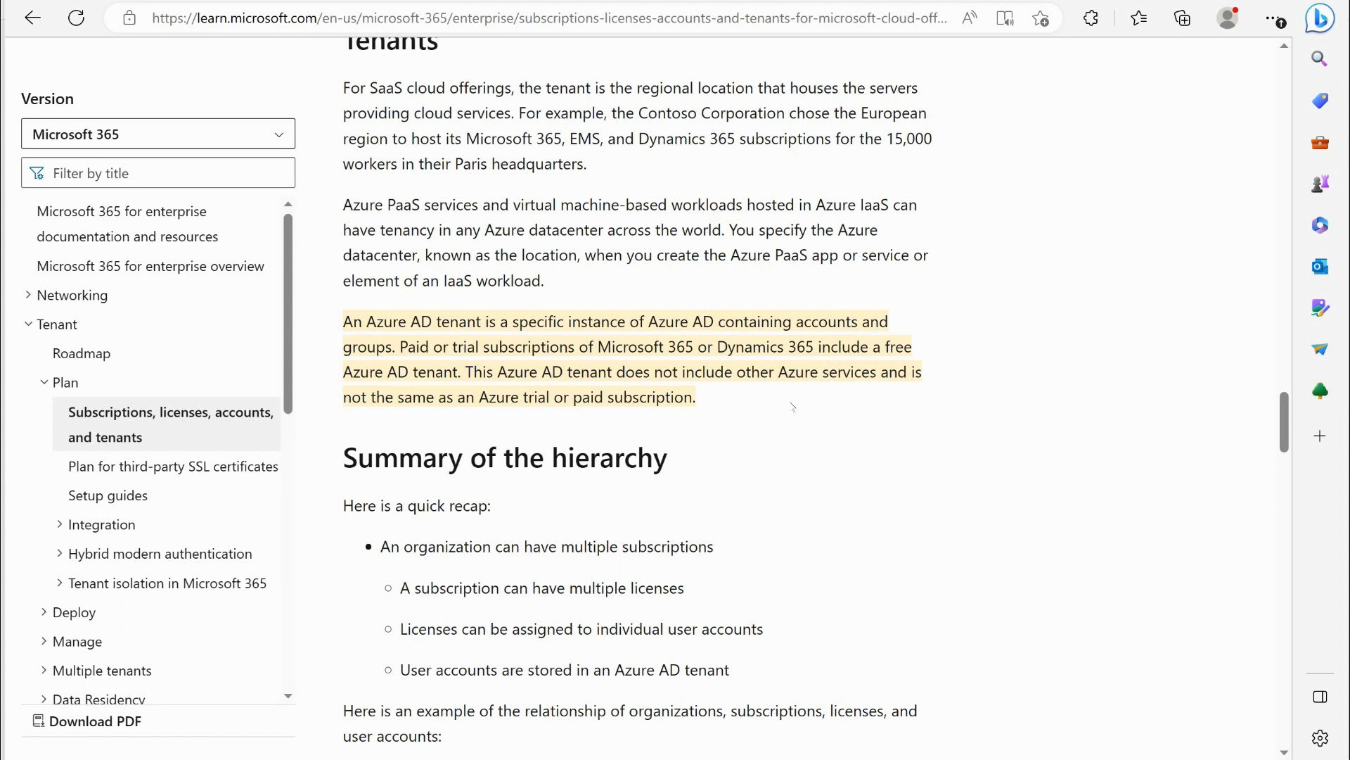
{"action": "mouse_move", "coordinate": [581, 408]}
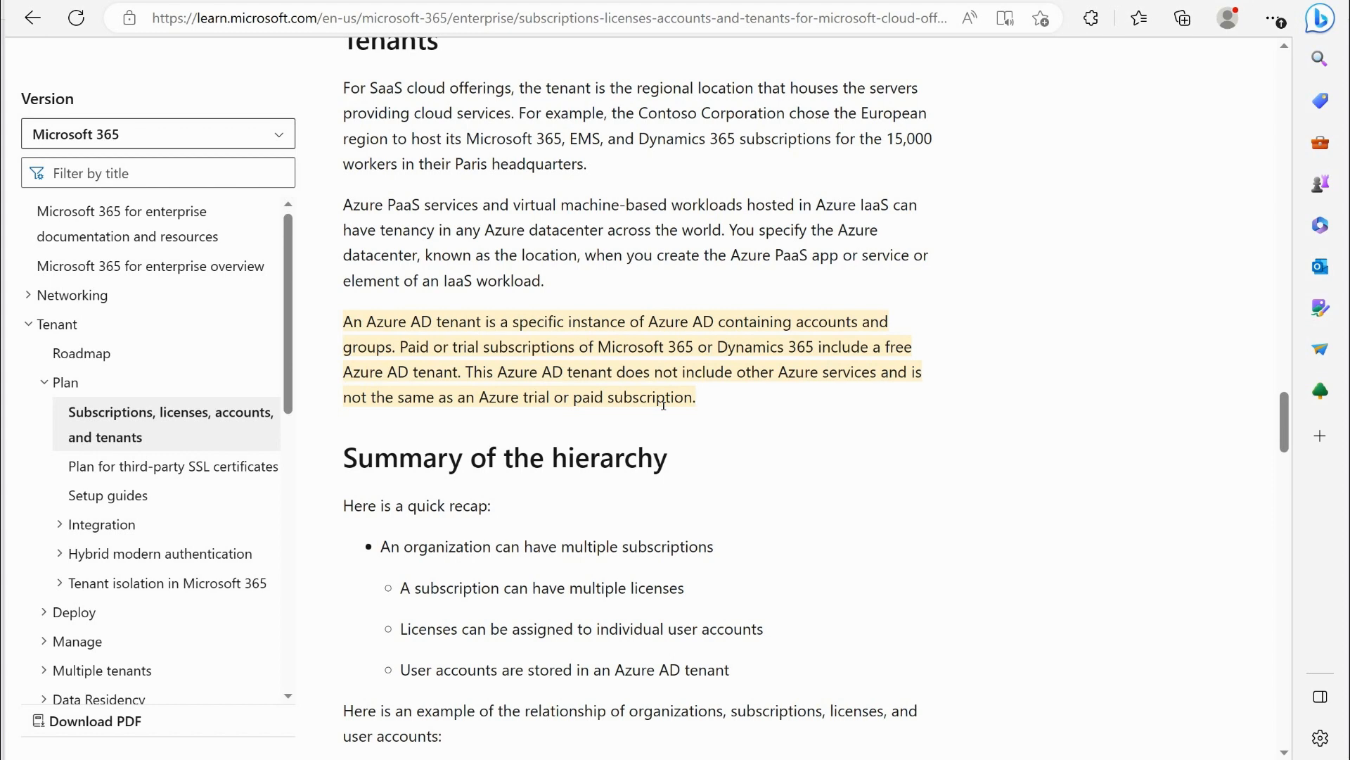
{"action": "mouse_move", "coordinate": [750, 275]}
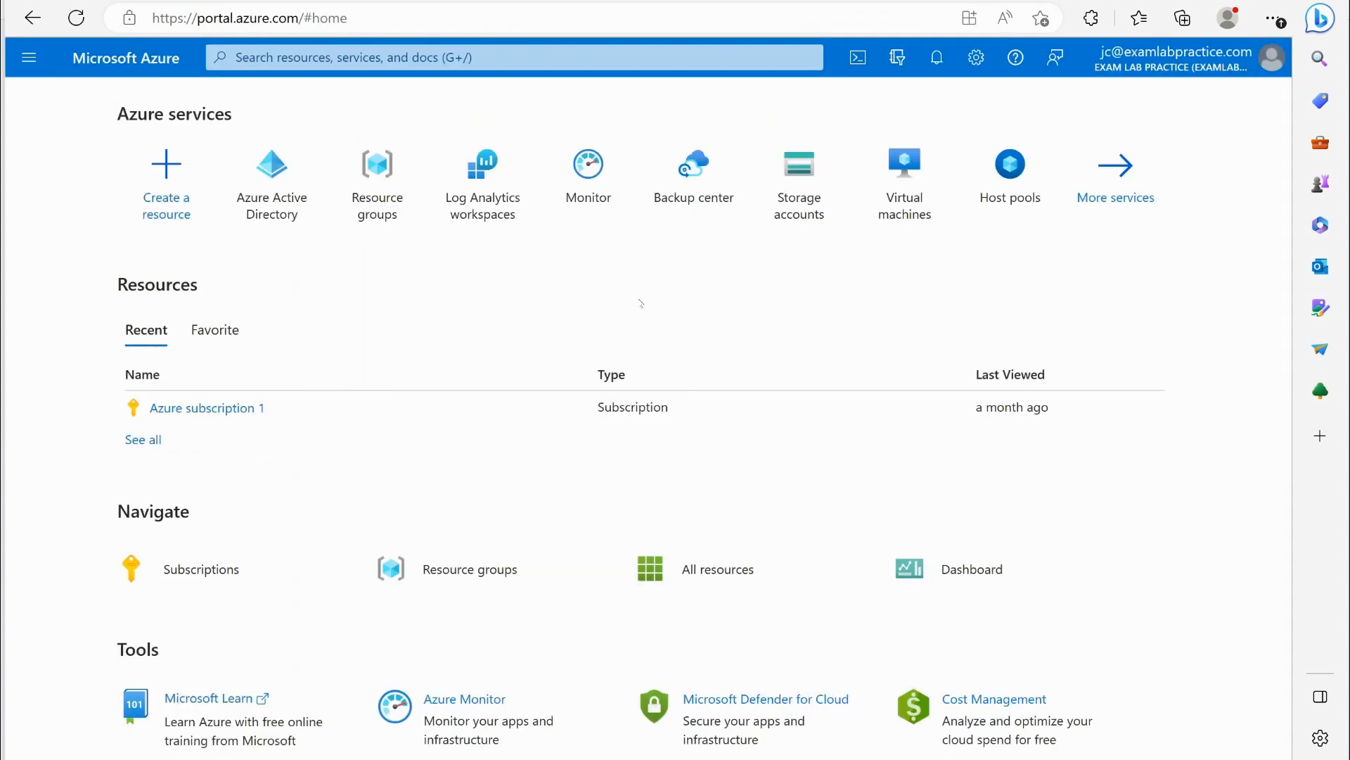
Show the Azure Active Directory overview for the Exam Lab Practice tenant.
{"action": "left_click", "coordinate": [28, 58]}
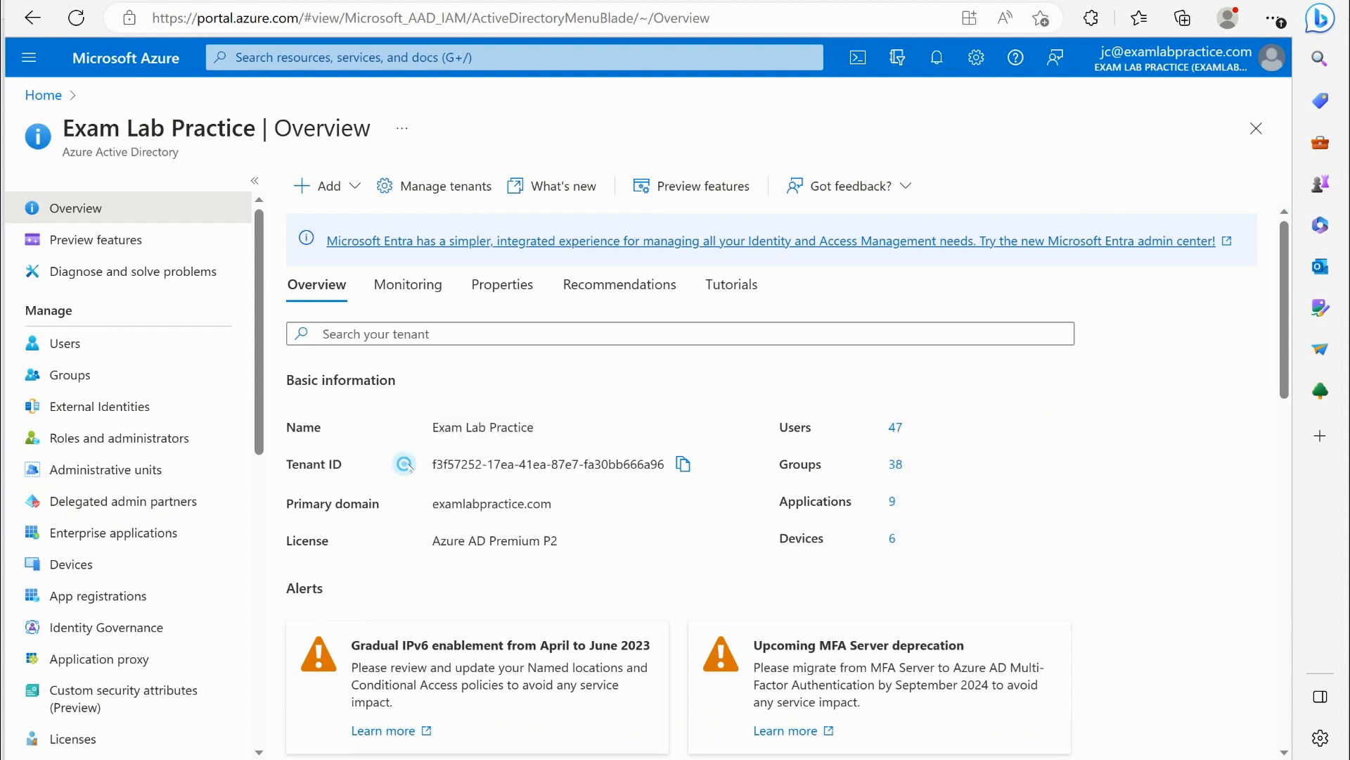
{"action": "double_click", "coordinate": [547, 463]}
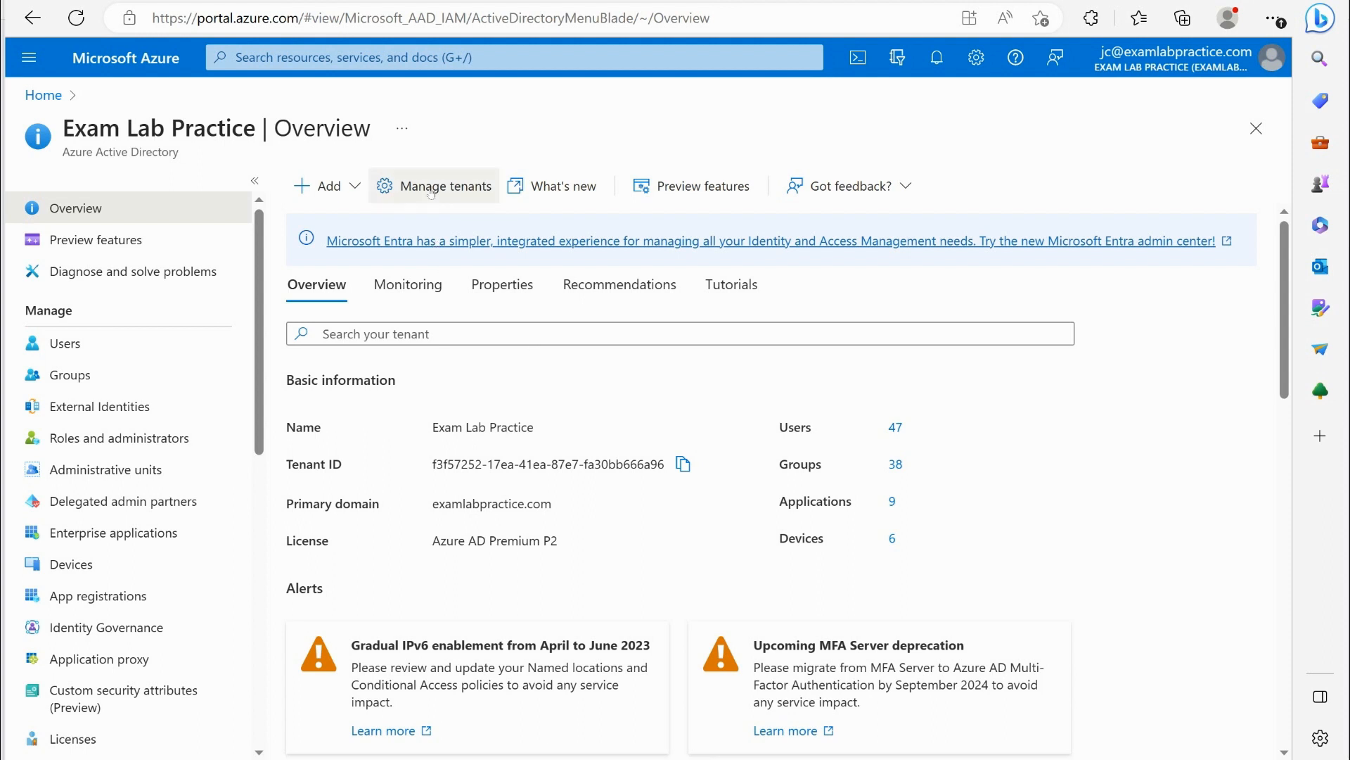
From Manage tenants, start the Create a tenant wizard on its Basics step.
{"action": "left_click", "coordinate": [446, 185]}
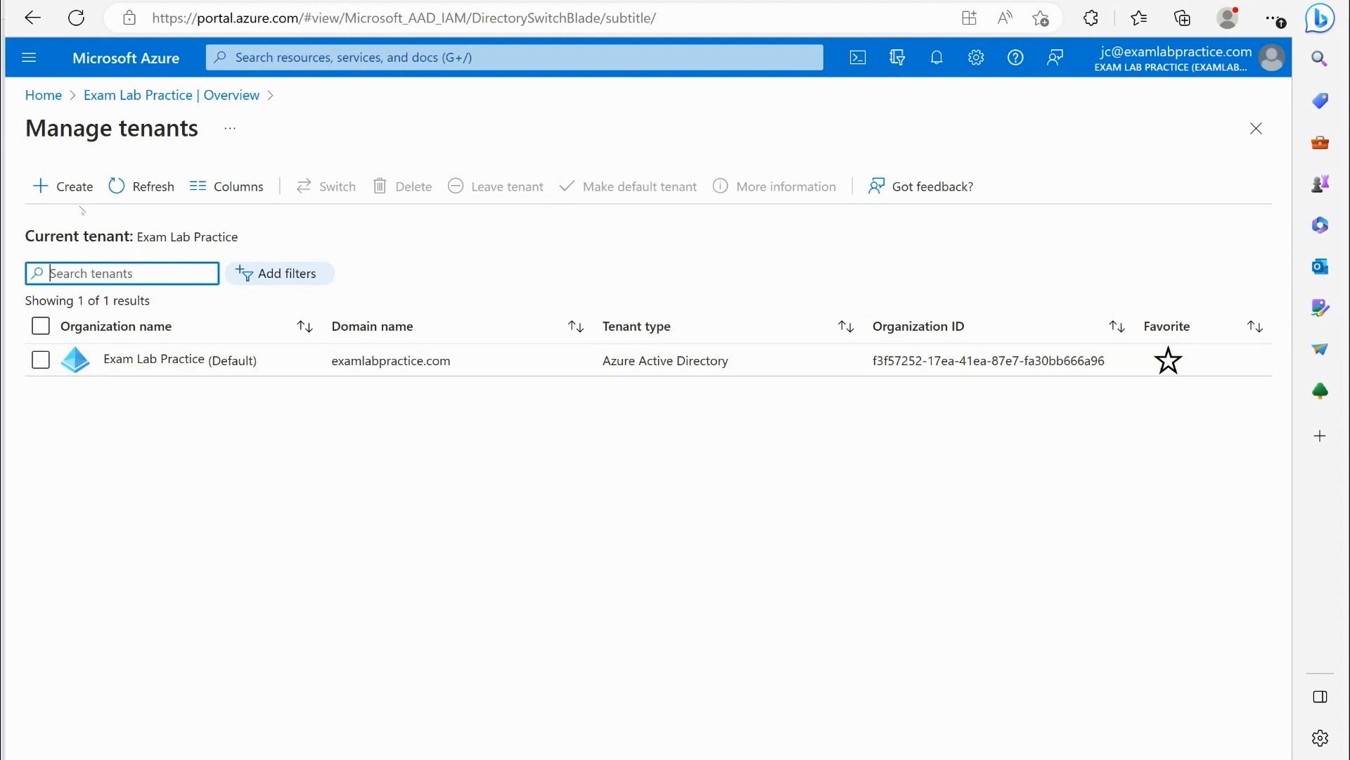
{"action": "left_click", "coordinate": [62, 186]}
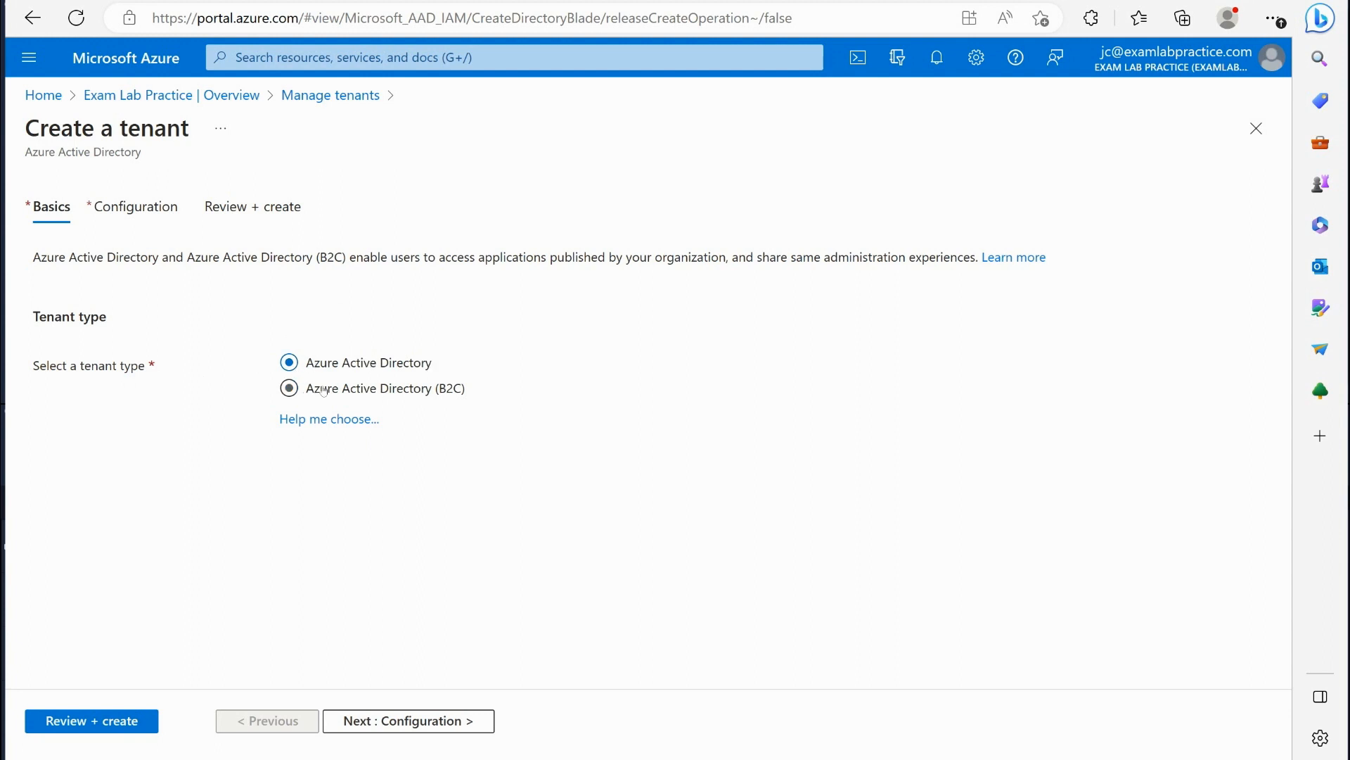
{"action": "mouse_move", "coordinate": [378, 392]}
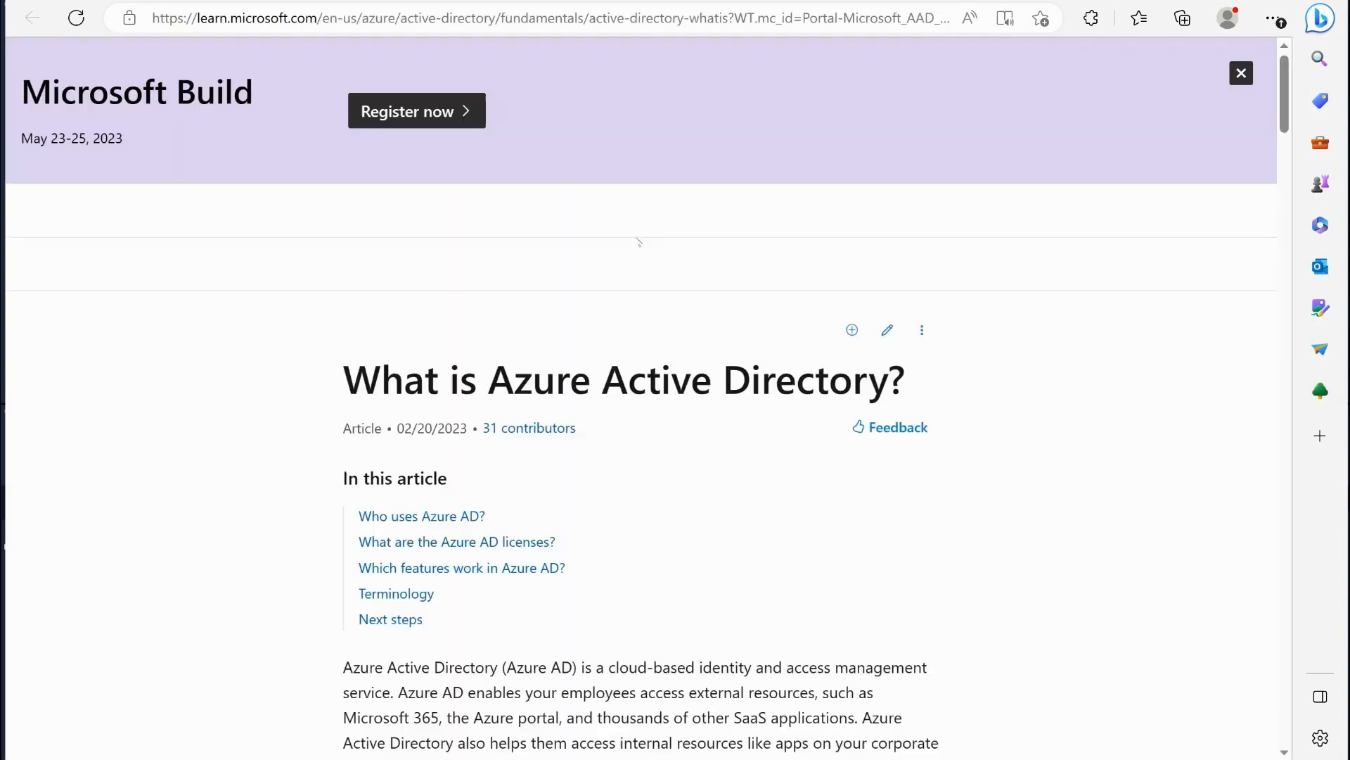
Read the article down through the Free, Premium P1, Premium P2 and pay-as-you-go license tiers.
{"action": "scroll", "scroll_direction": "down", "scroll_amount": 3}
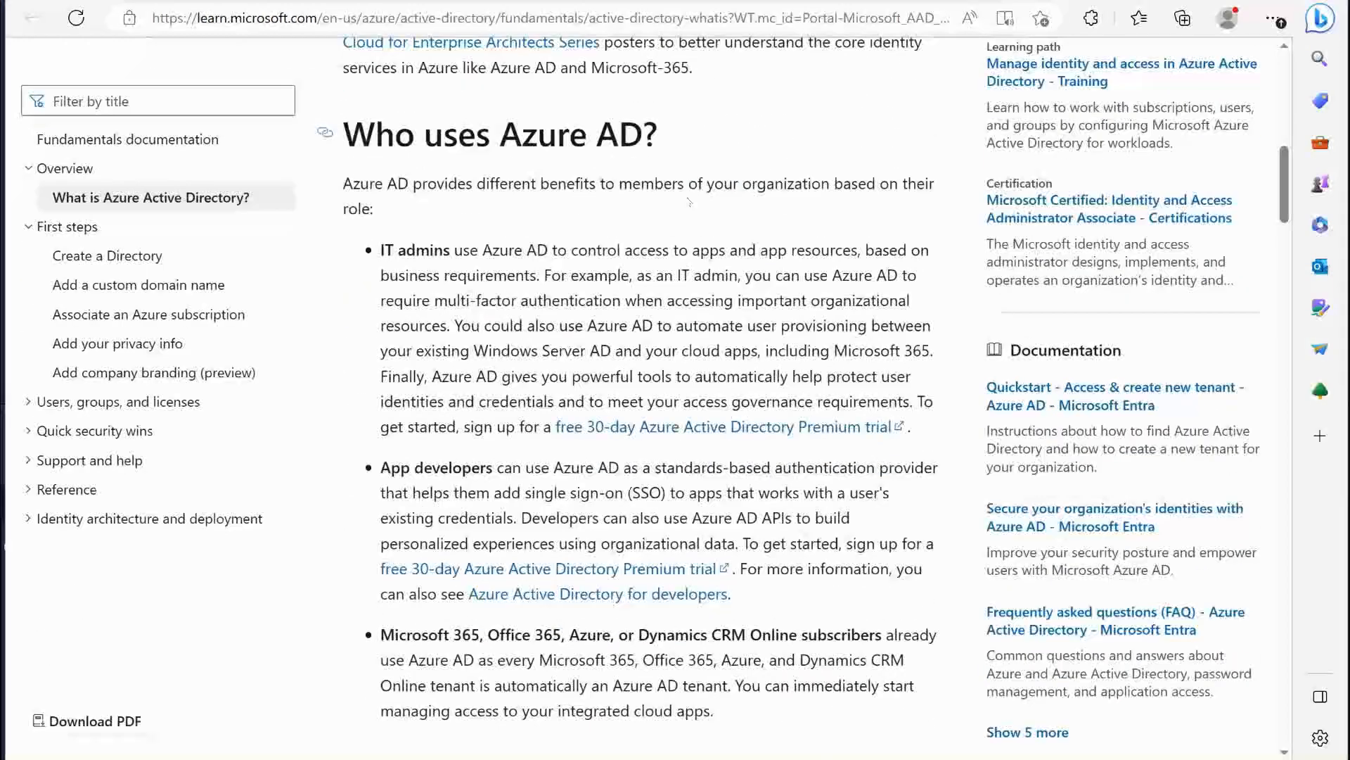
{"action": "scroll", "scroll_direction": "down", "scroll_amount": 3}
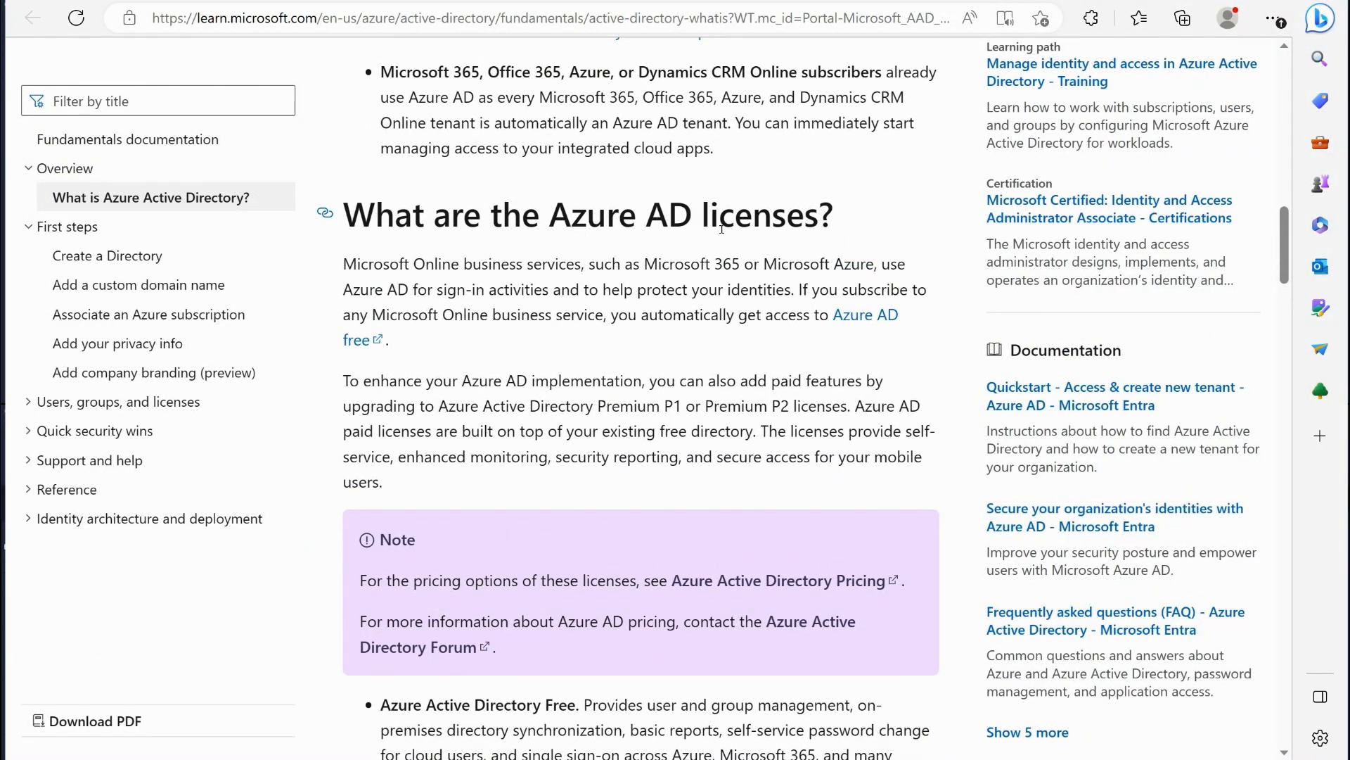
{"action": "scroll", "scroll_direction": "down", "scroll_amount": 3}
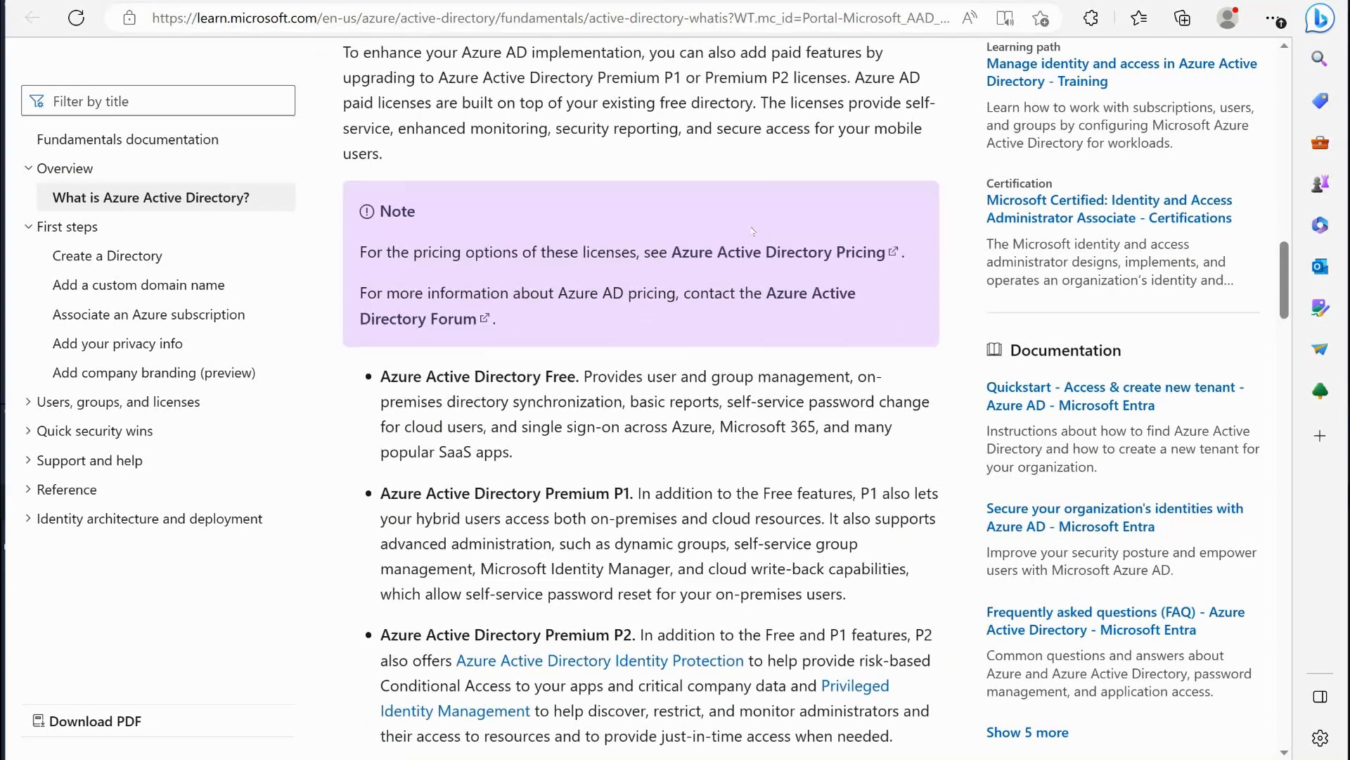
{"action": "scroll", "scroll_direction": "down", "scroll_amount": 3}
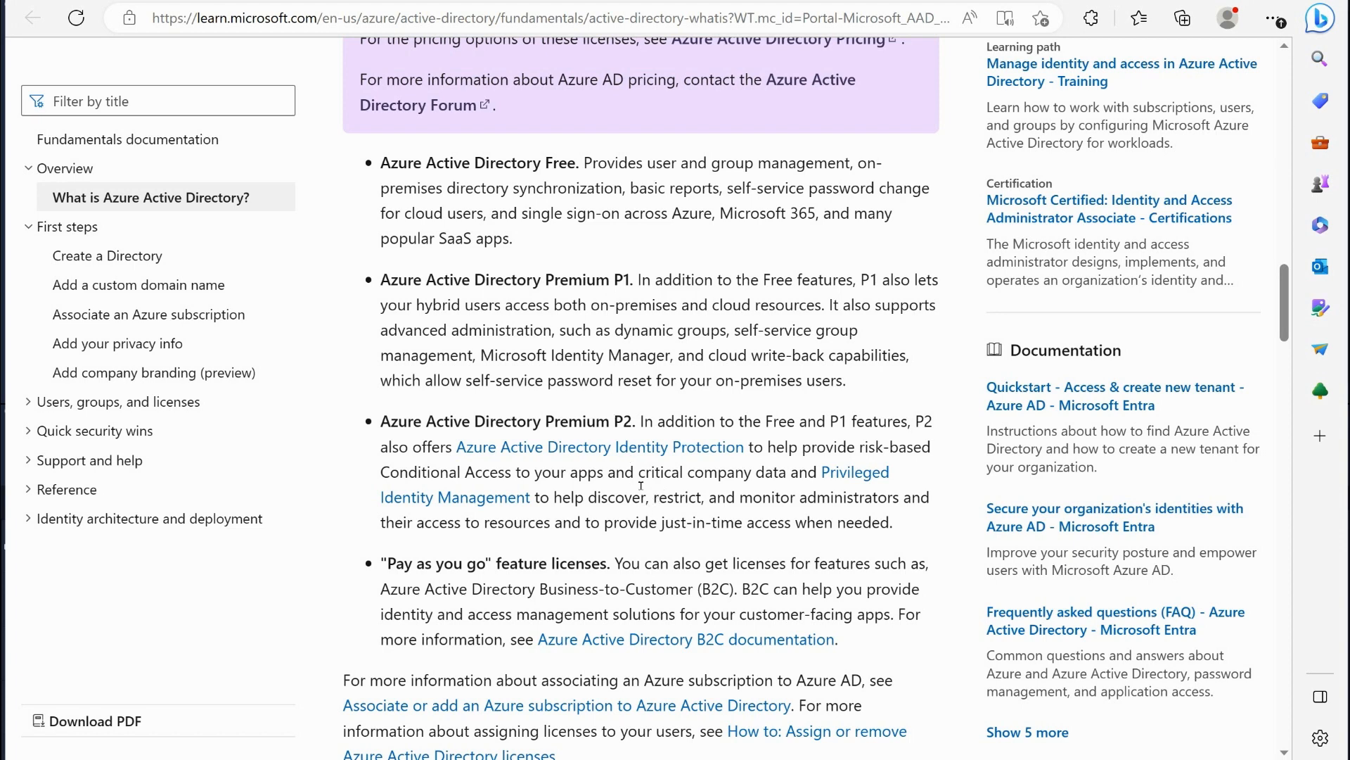
{"action": "mouse_move", "coordinate": [459, 347]}
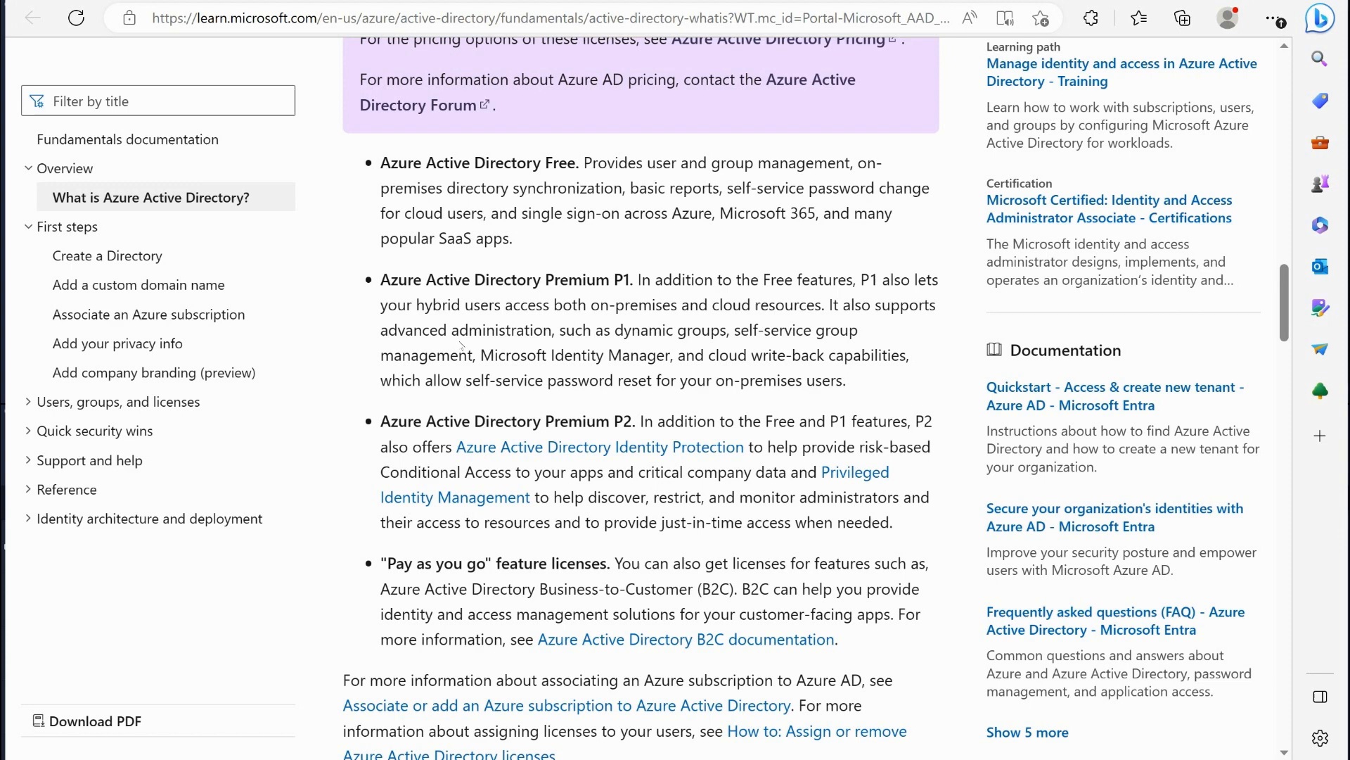
{"action": "mouse_move", "coordinate": [783, 374]}
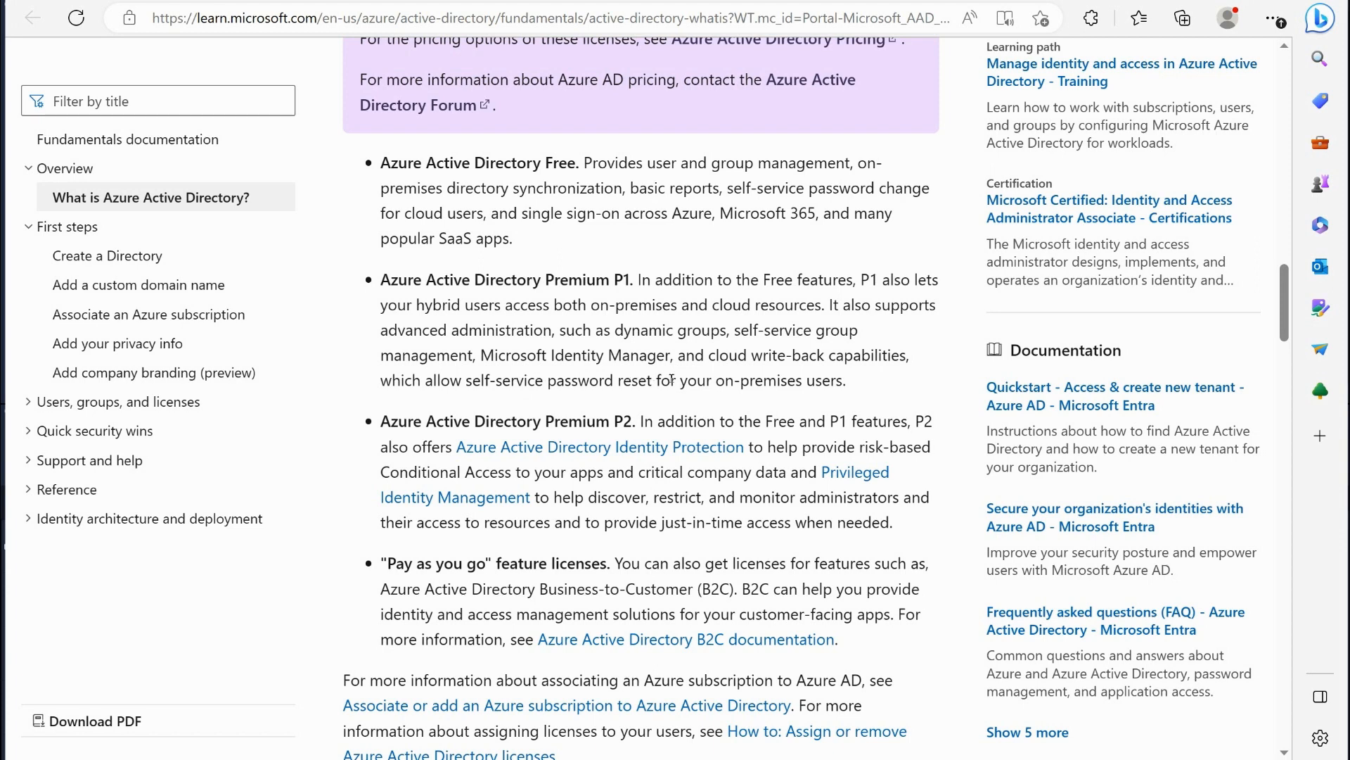
{"action": "mouse_move", "coordinate": [869, 365]}
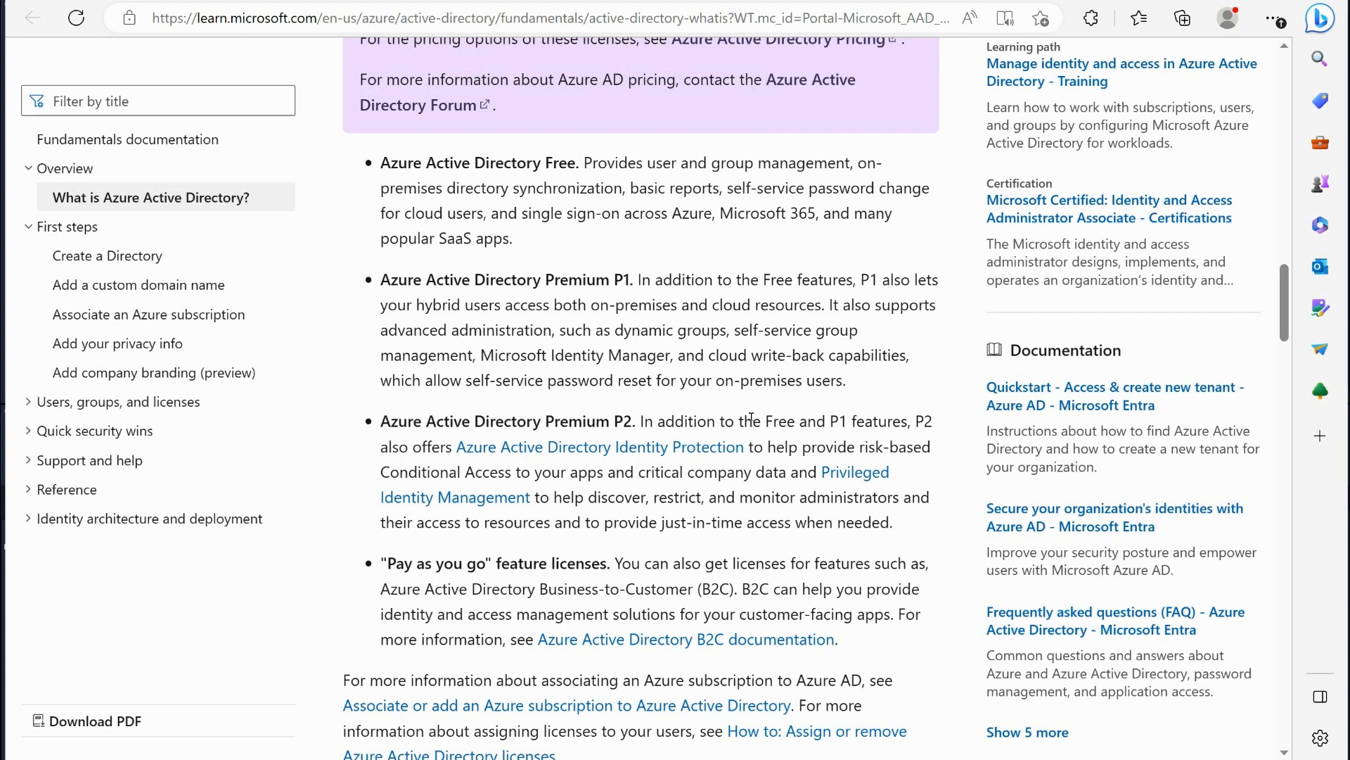
{"action": "mouse_move", "coordinate": [644, 494]}
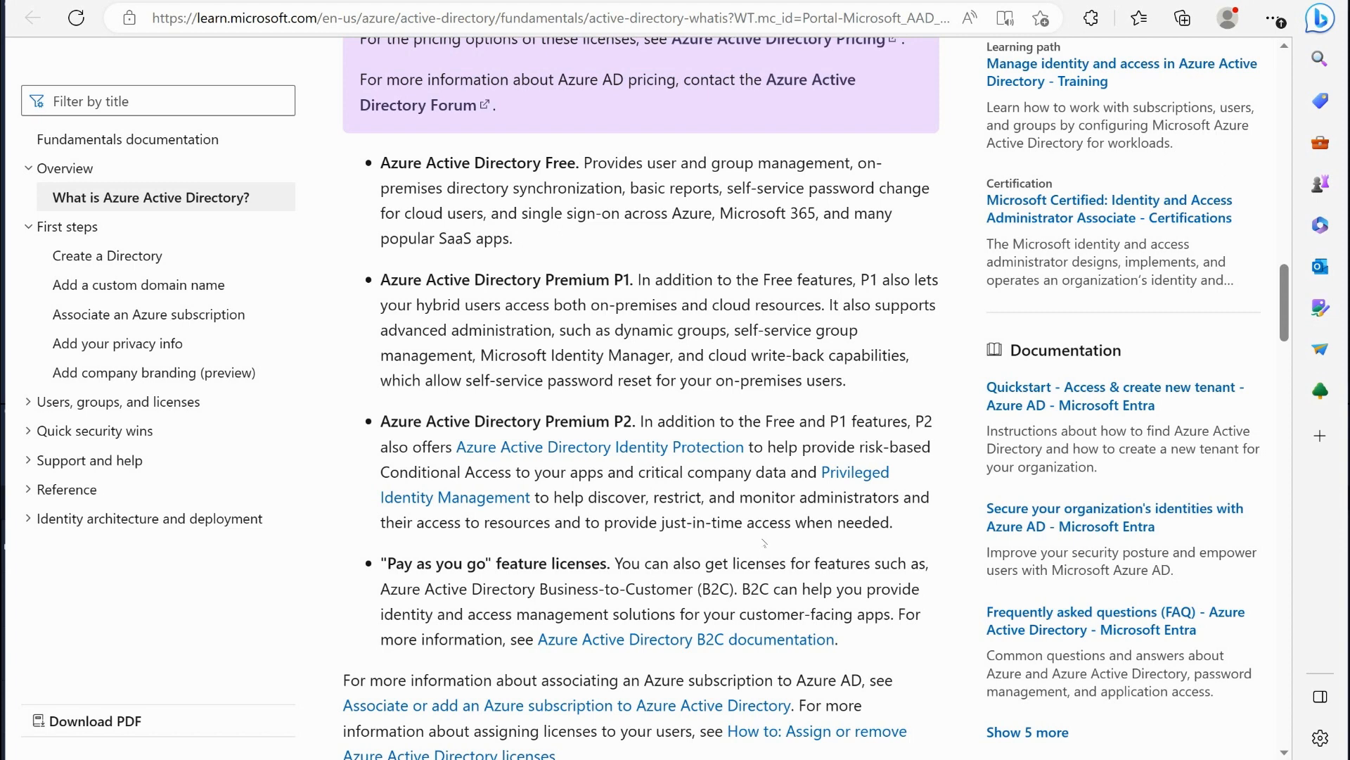
{"action": "mouse_move", "coordinate": [707, 533]}
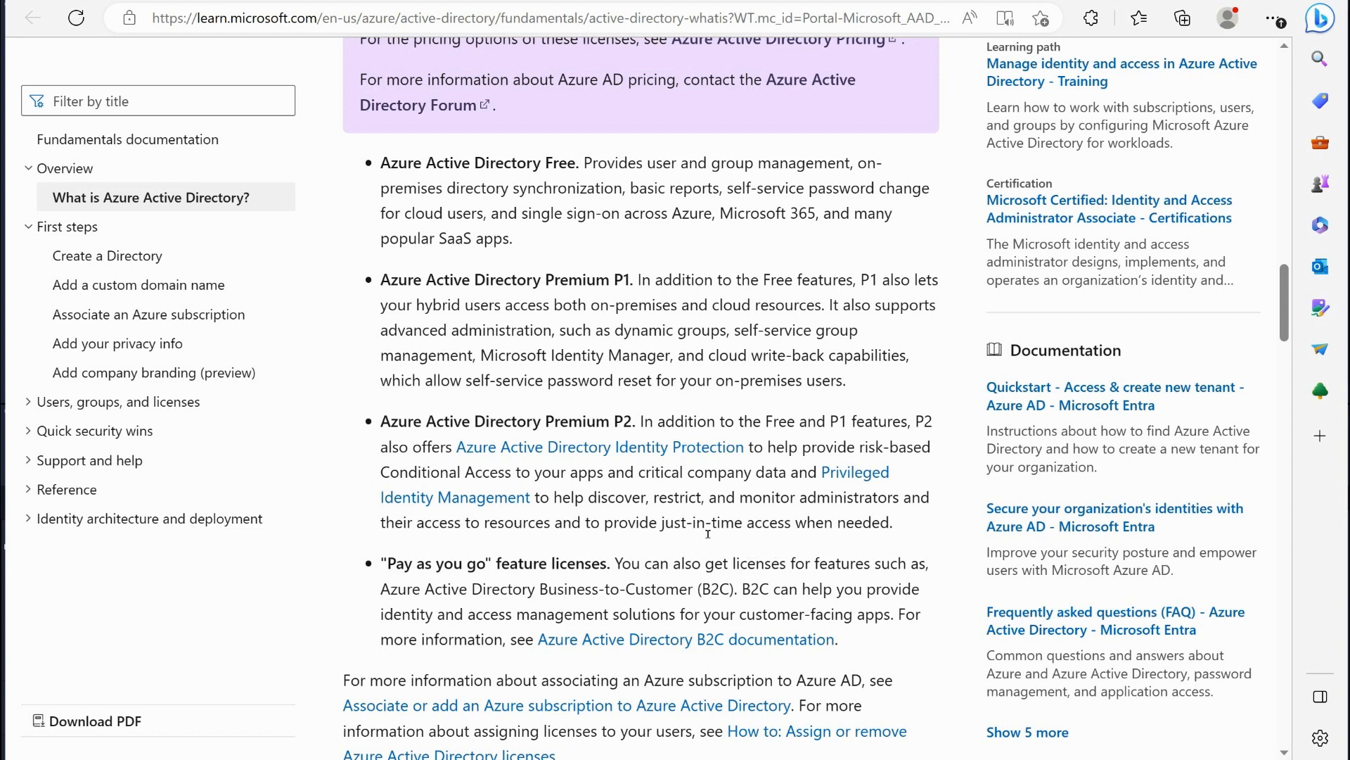
{"action": "mouse_move", "coordinate": [750, 483]}
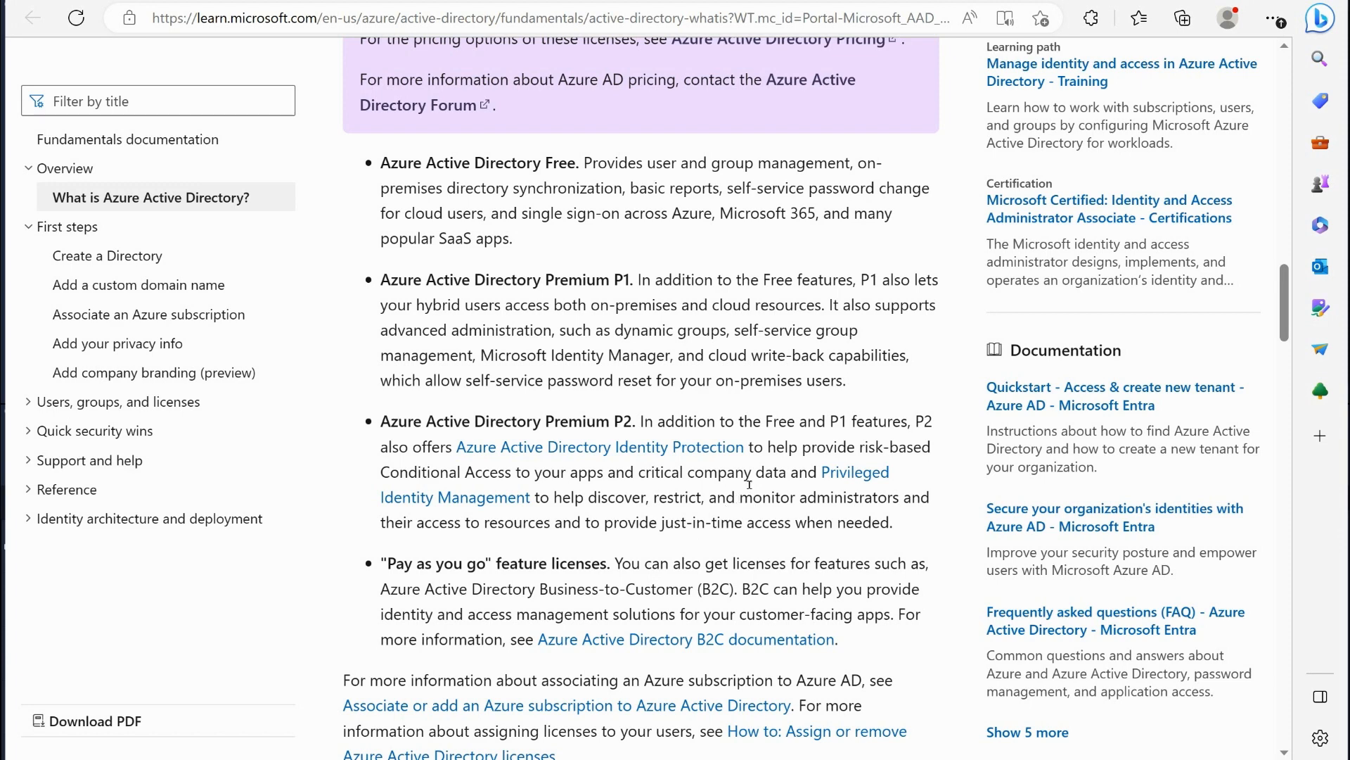
{"action": "mouse_move", "coordinate": [402, 600]}
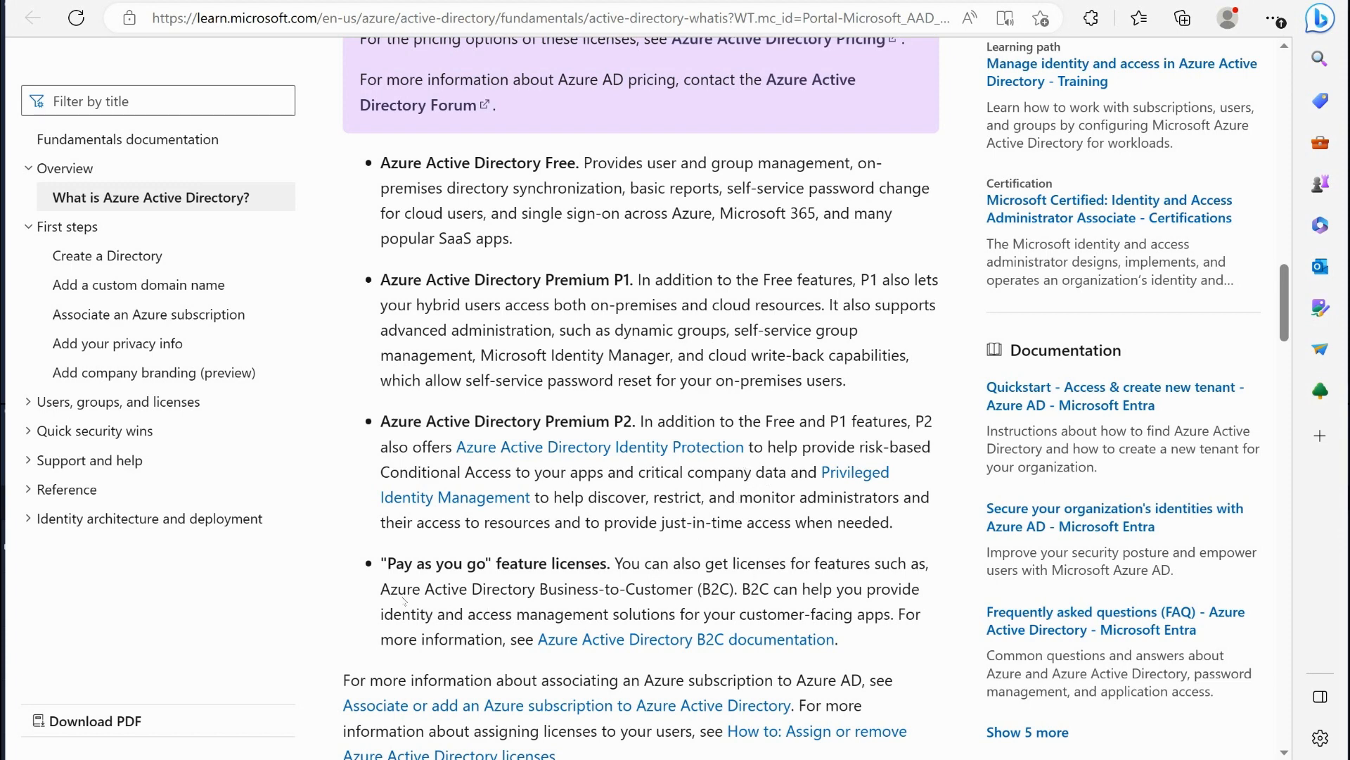
{"action": "mouse_move", "coordinate": [806, 494]}
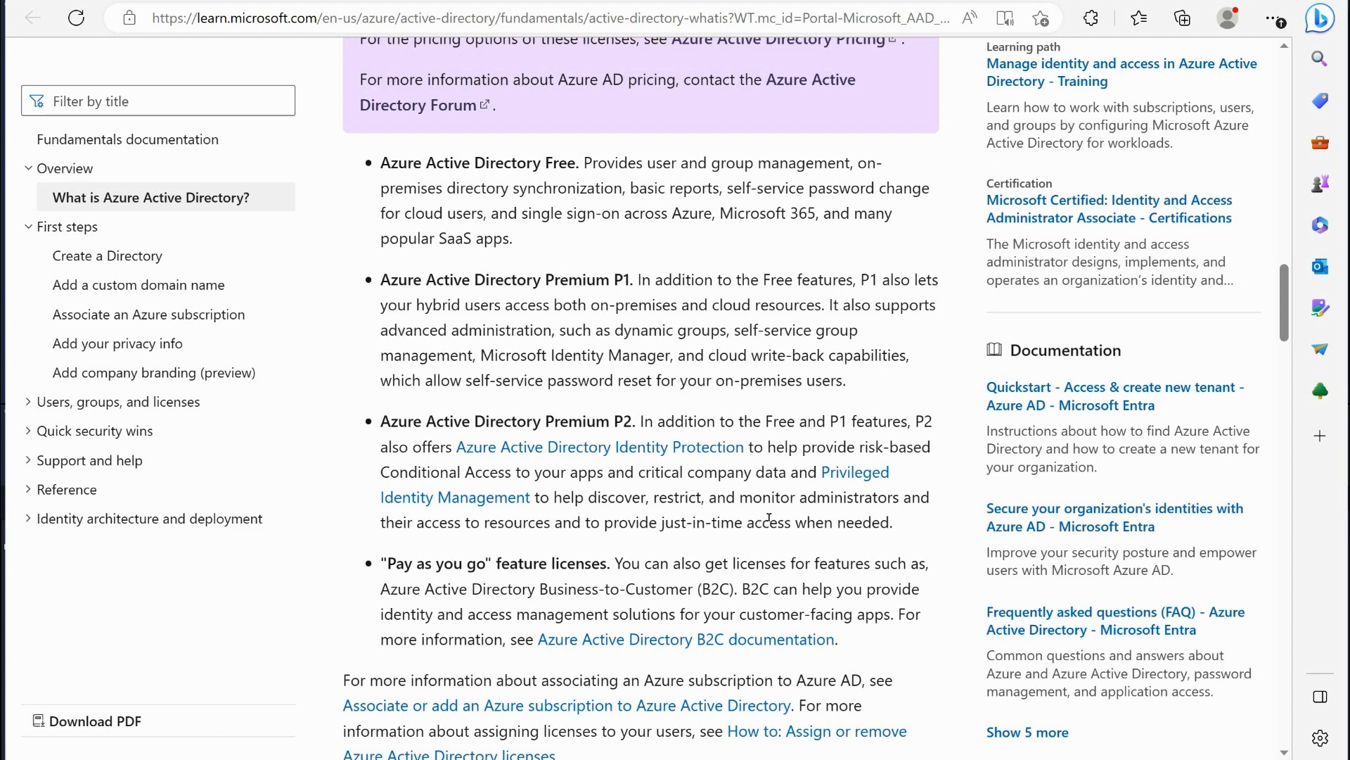
{"action": "mouse_move", "coordinate": [771, 517]}
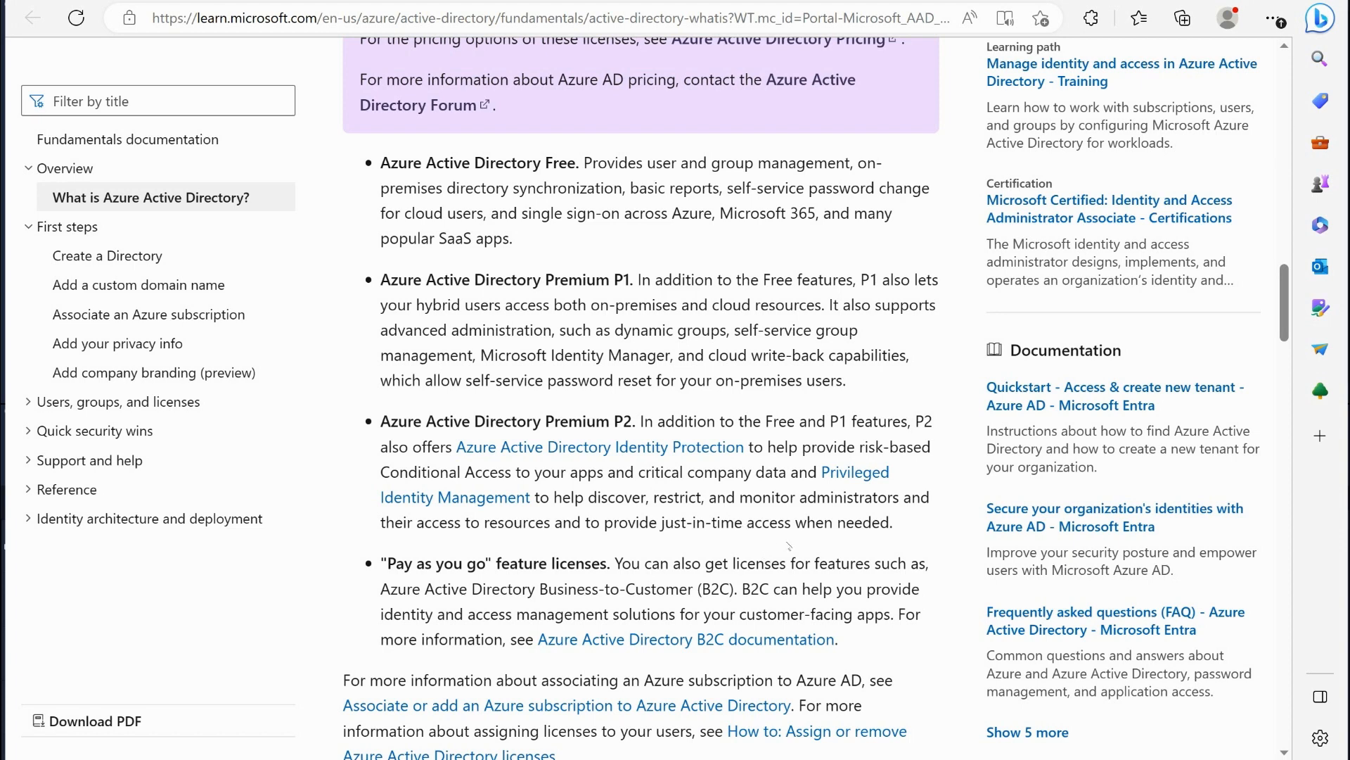
{"action": "mouse_move", "coordinate": [726, 535]}
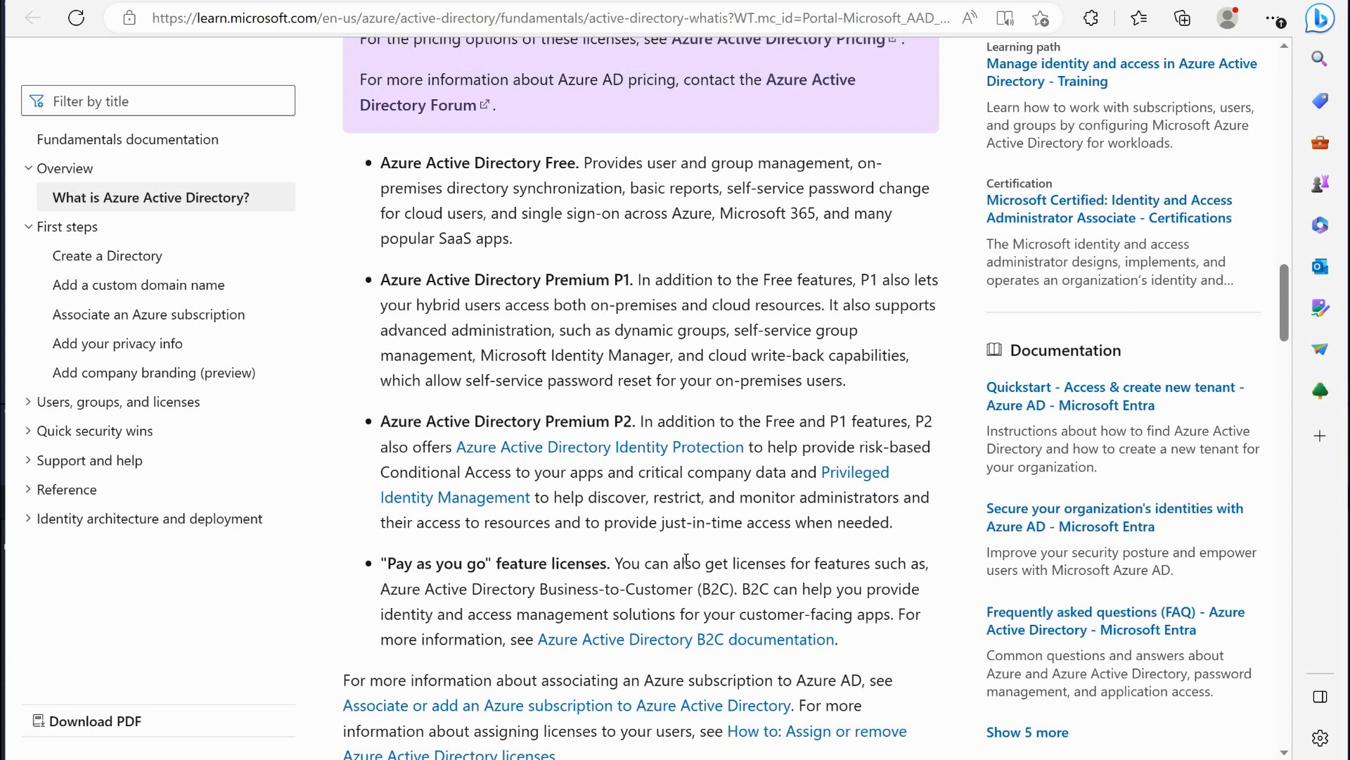
{"action": "mouse_move", "coordinate": [667, 106]}
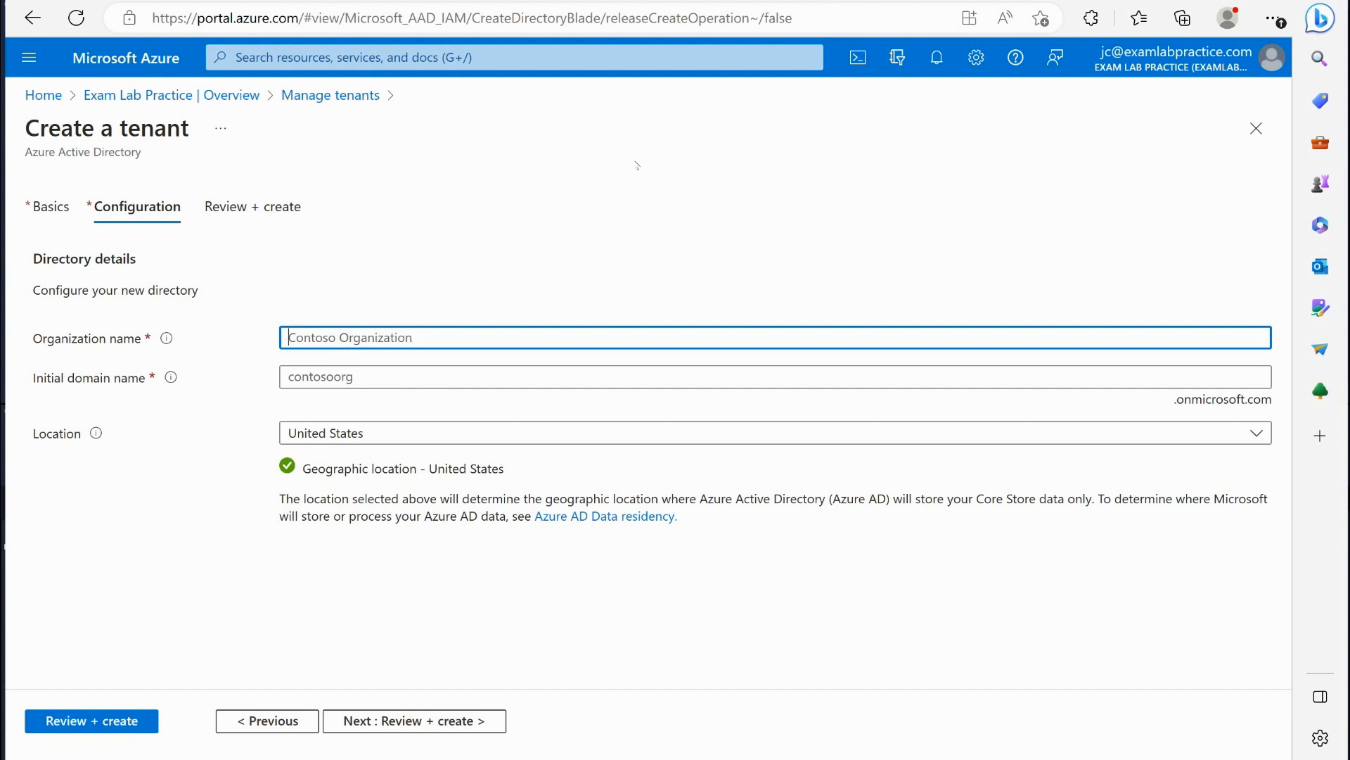
{"action": "mouse_move", "coordinate": [681, 201]}
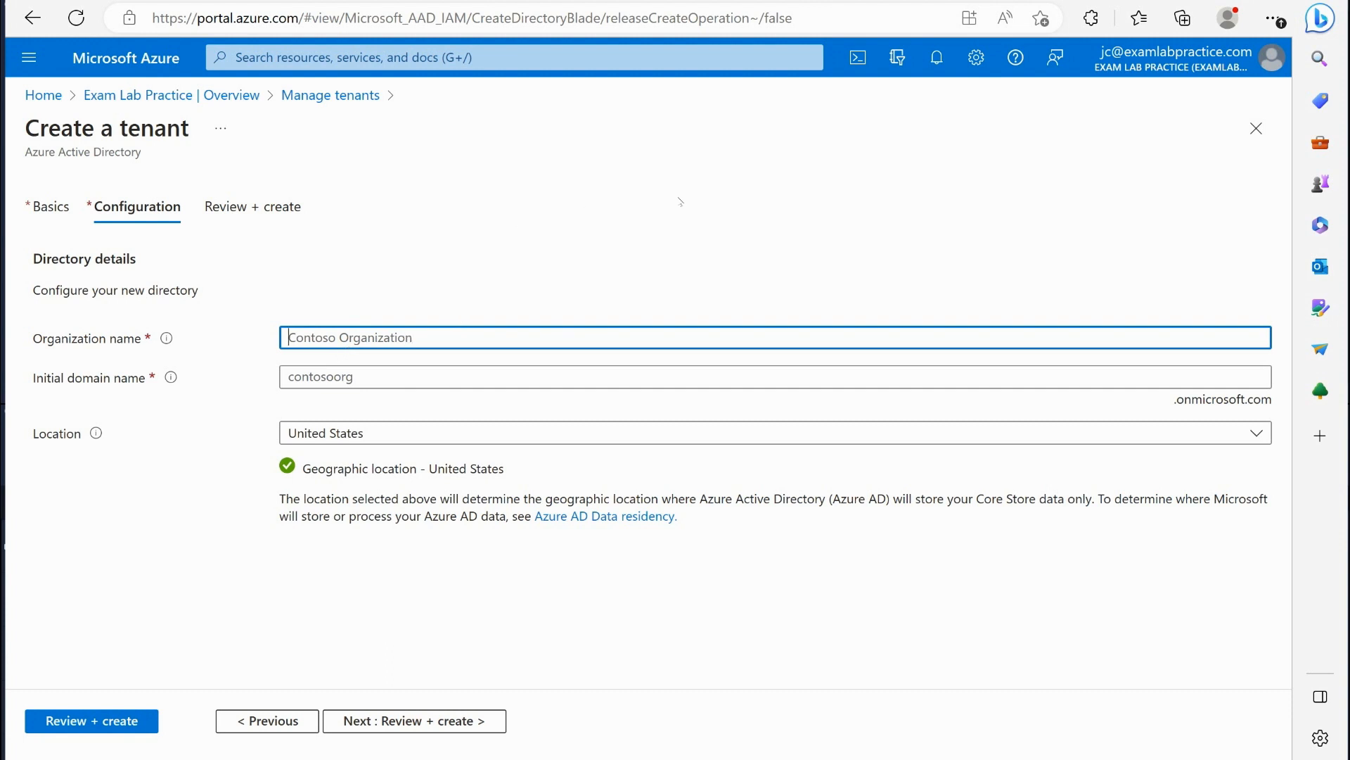
Name the tenant 'abc corporation' with initial domain 'abccorporation', location United States.
{"action": "type", "text": "abc"}
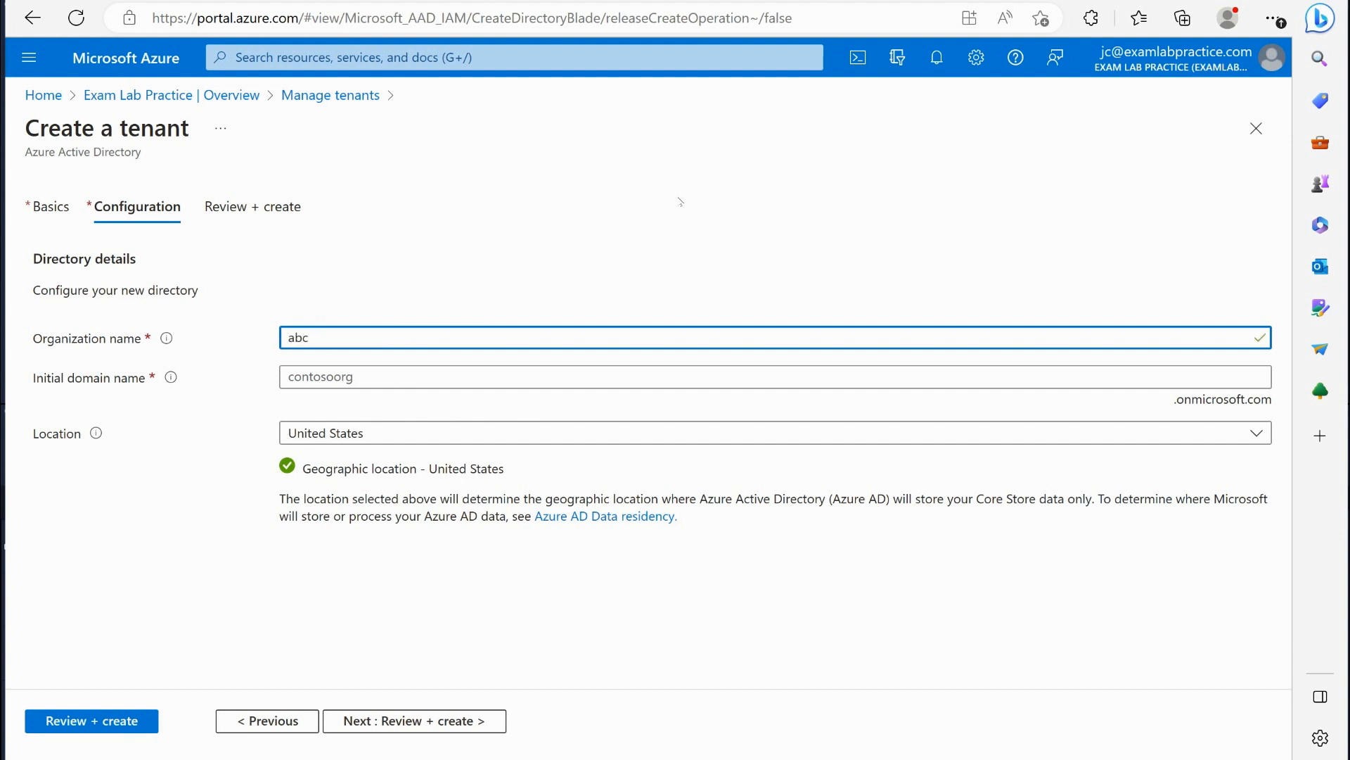
{"action": "type", "text": "corpora"}
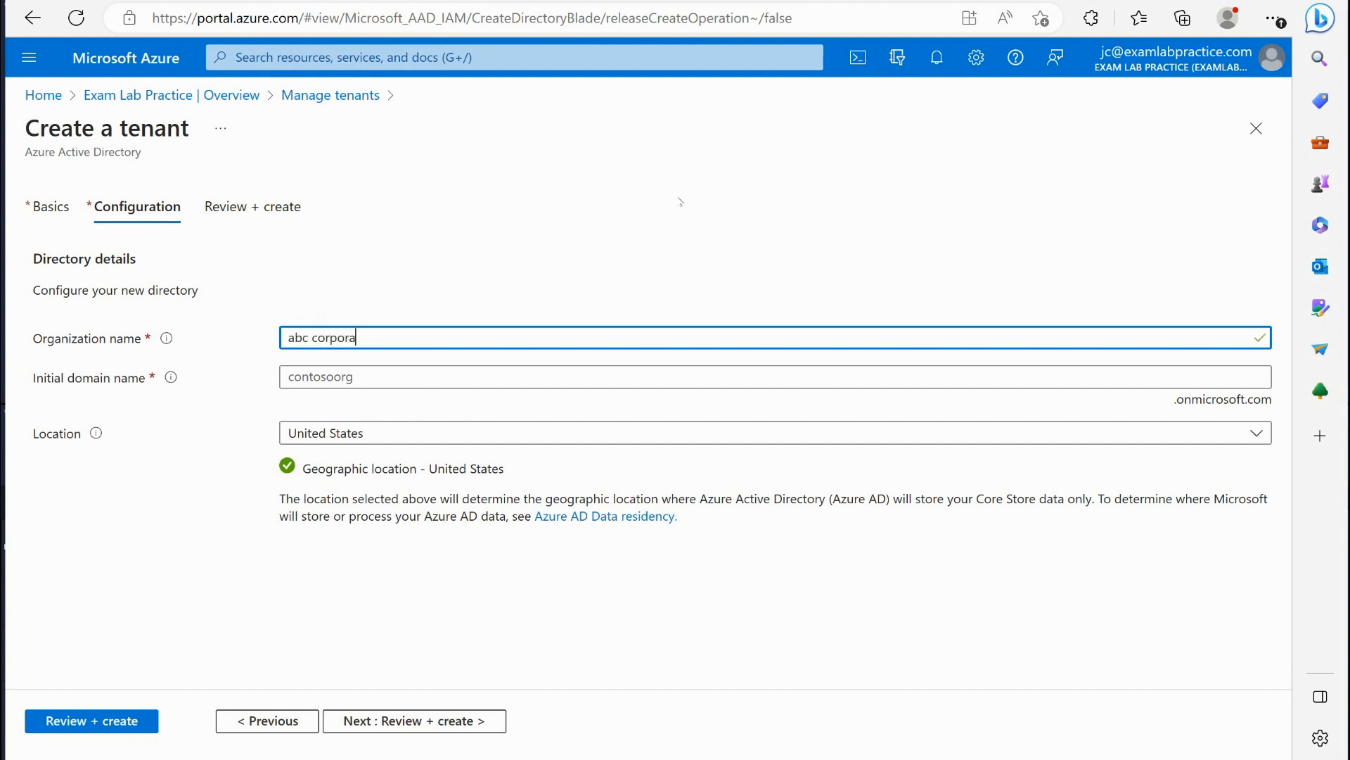
{"action": "type", "text": "tion"}
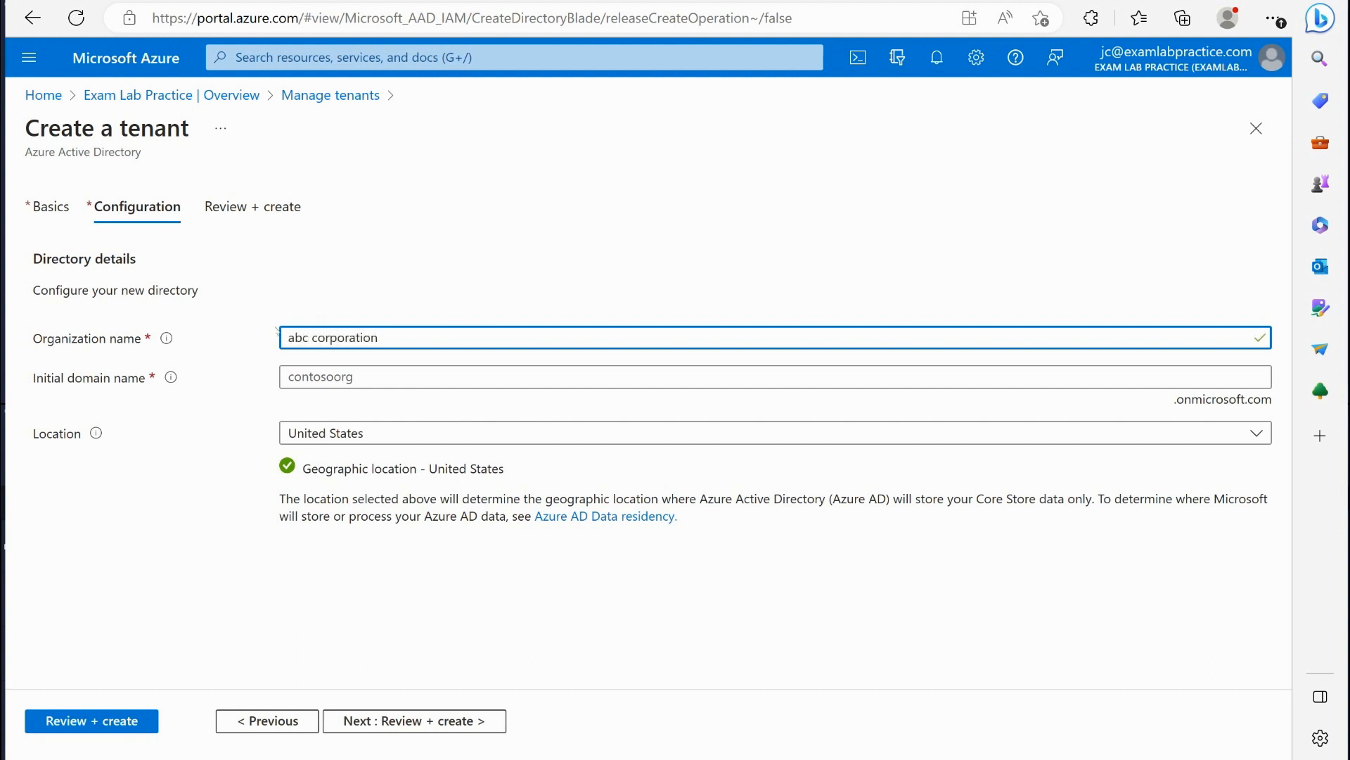
{"action": "left_click", "coordinate": [603, 377]}
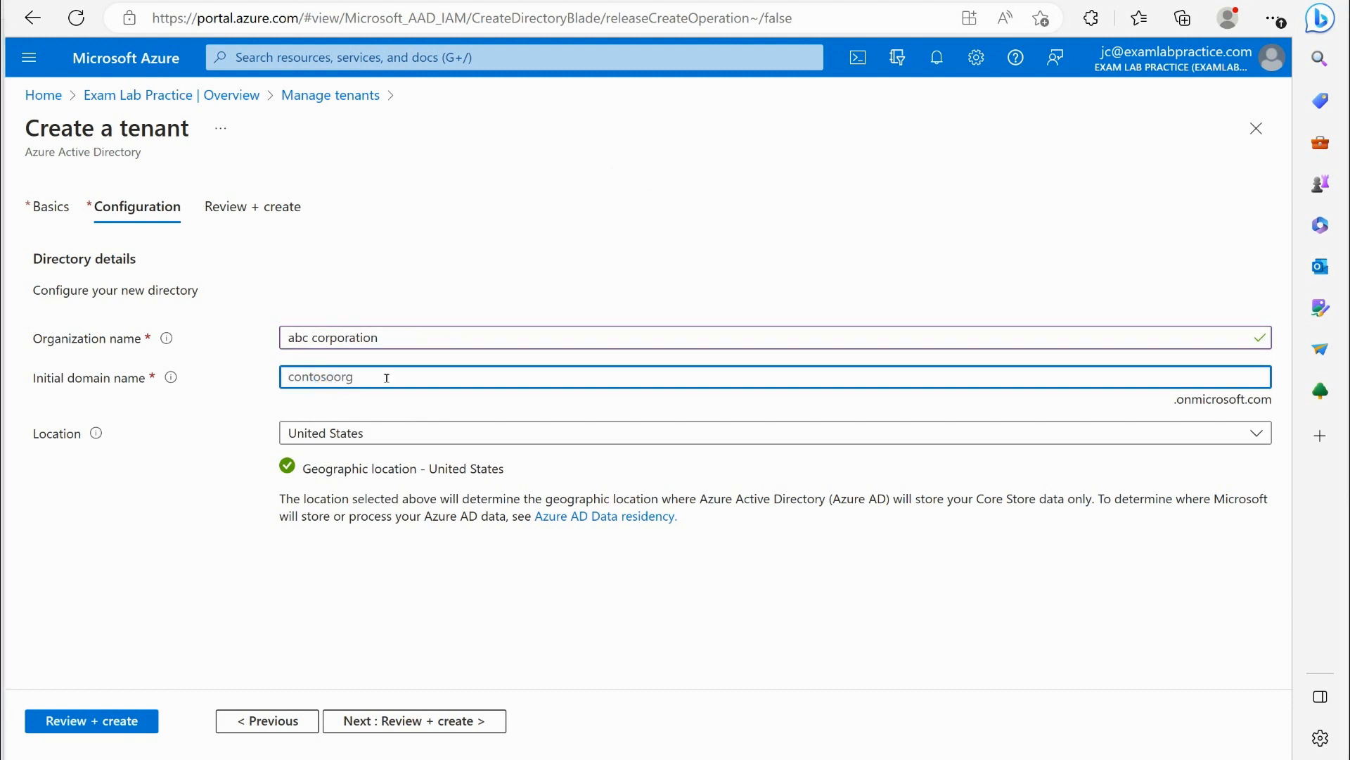
{"action": "type", "text": "a"}
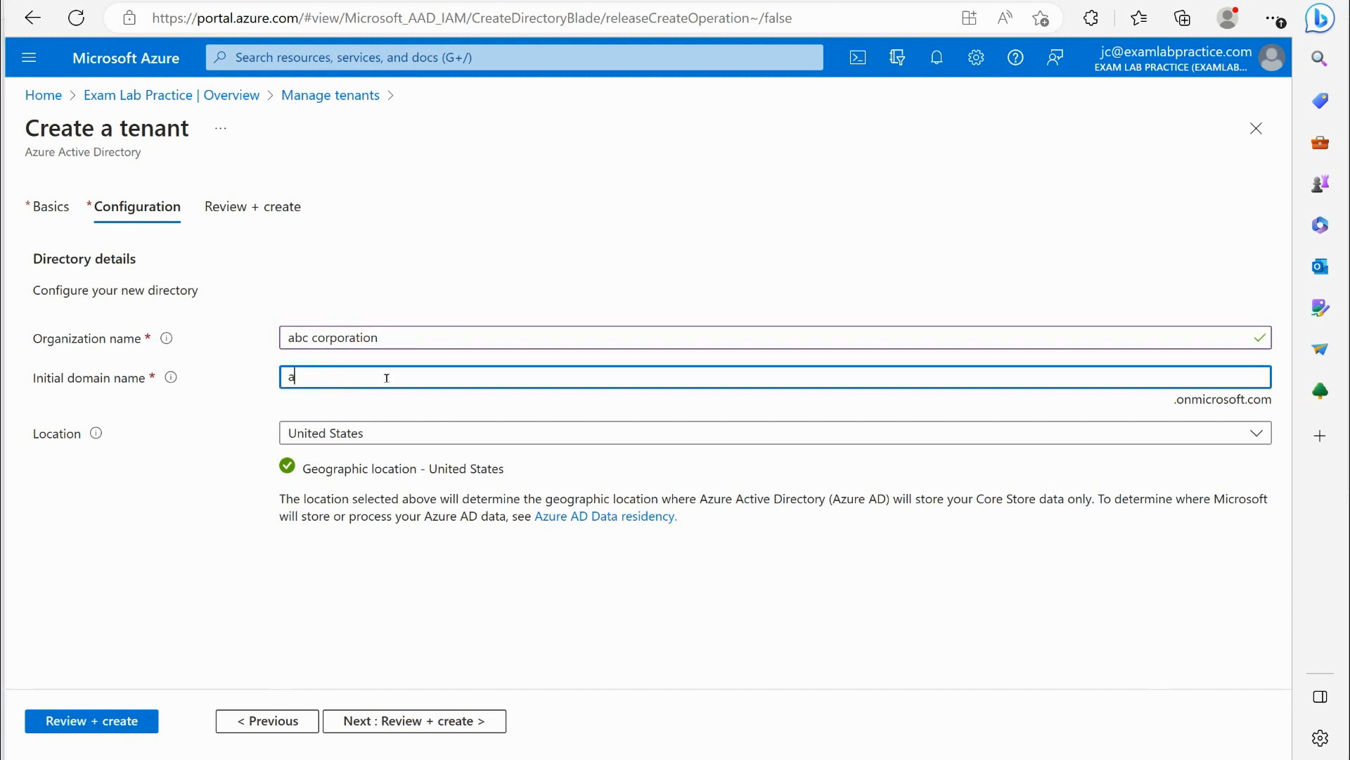
{"action": "type", "text": "bccor"}
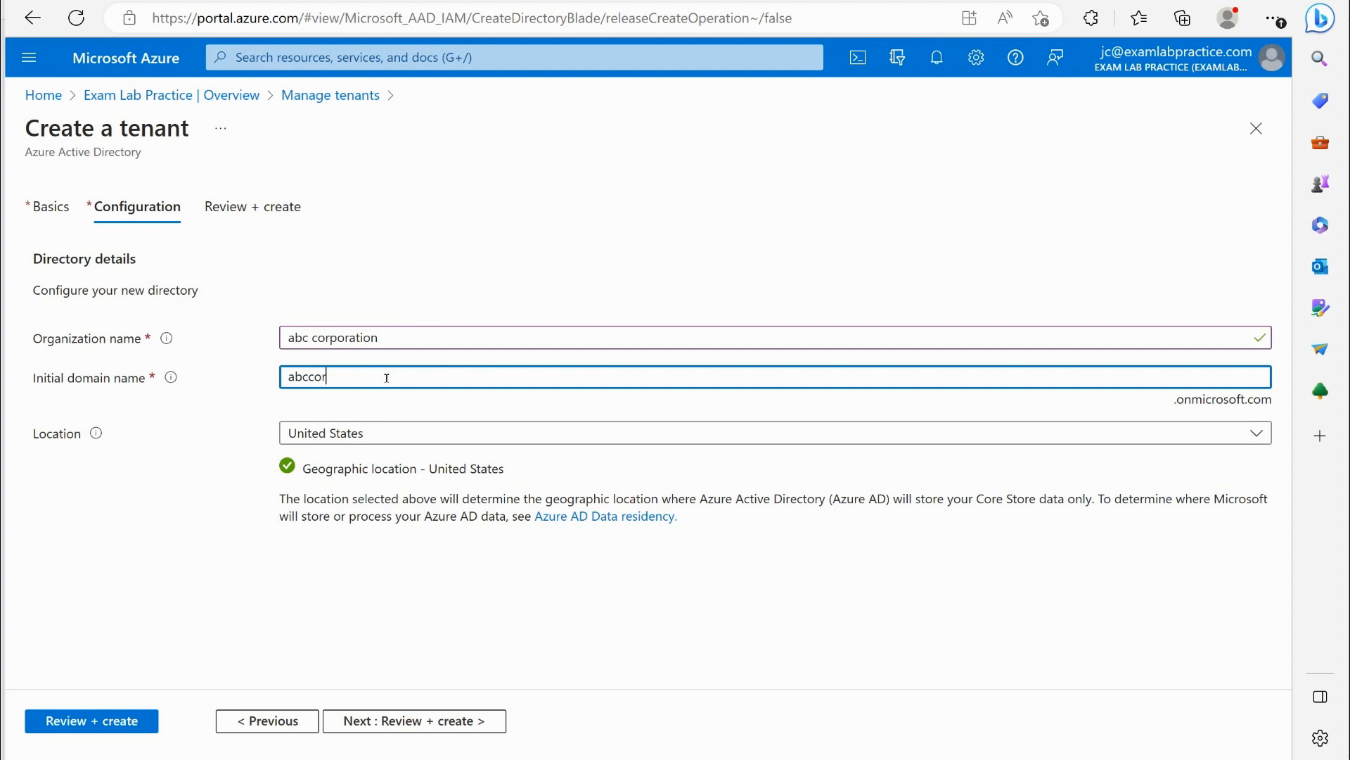
{"action": "type", "text": "poration"}
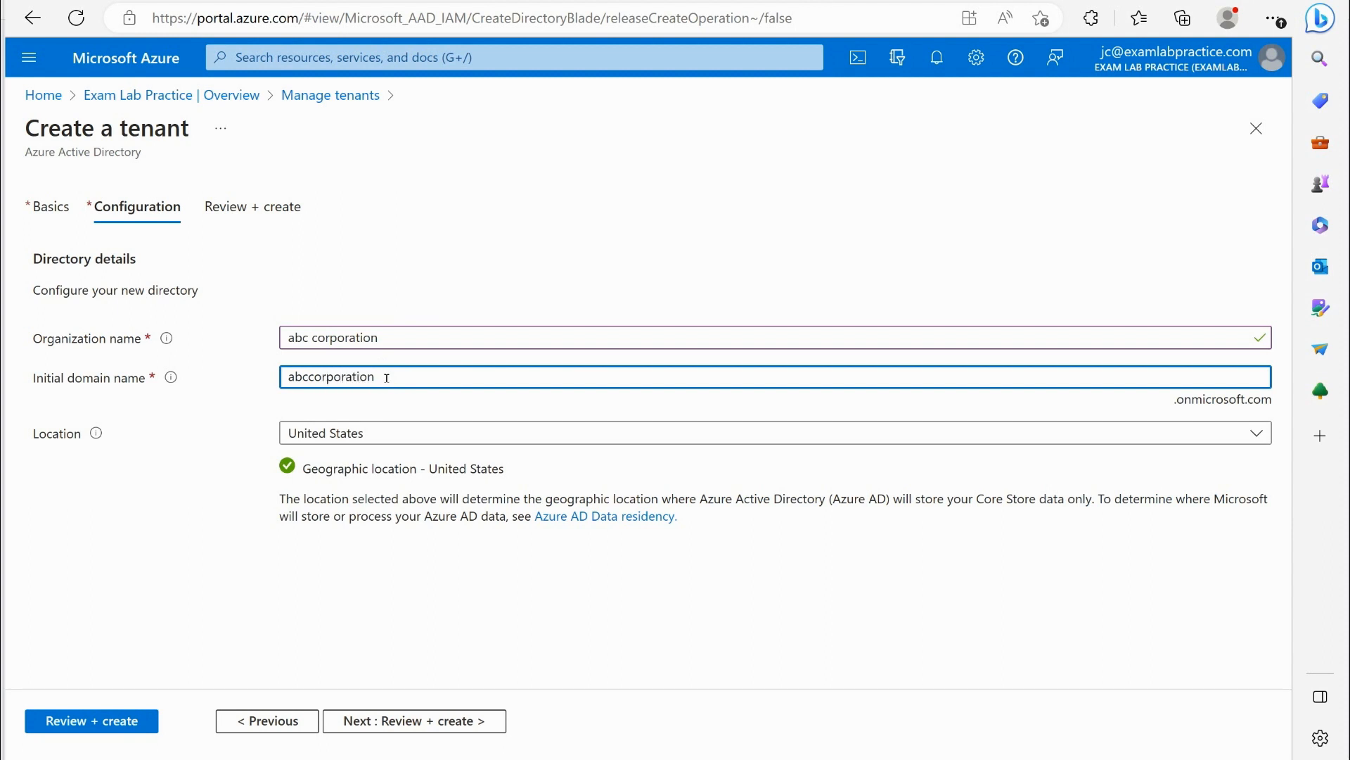
{"action": "mouse_move", "coordinate": [478, 291]}
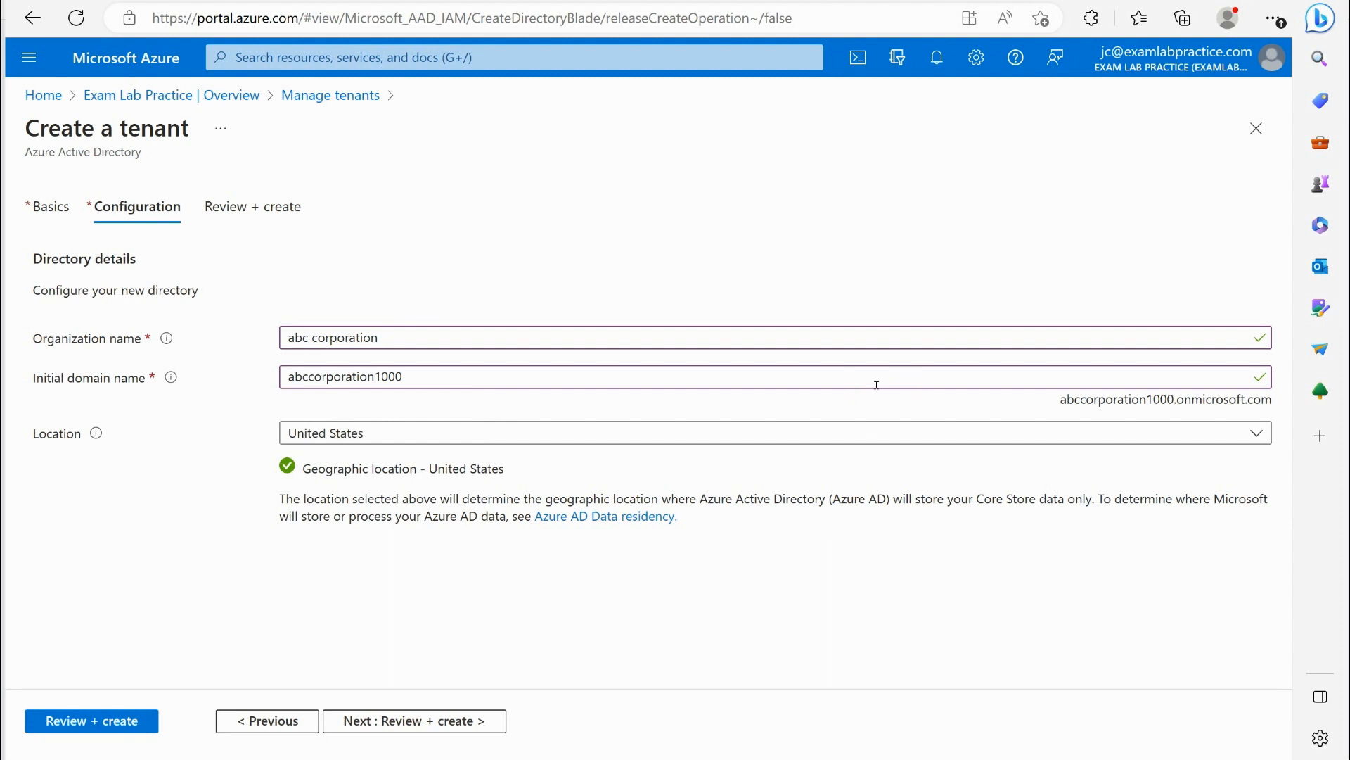
Validate the abc corporation tenant on Review + create, then leave without creating it.
{"action": "left_click", "coordinate": [414, 721]}
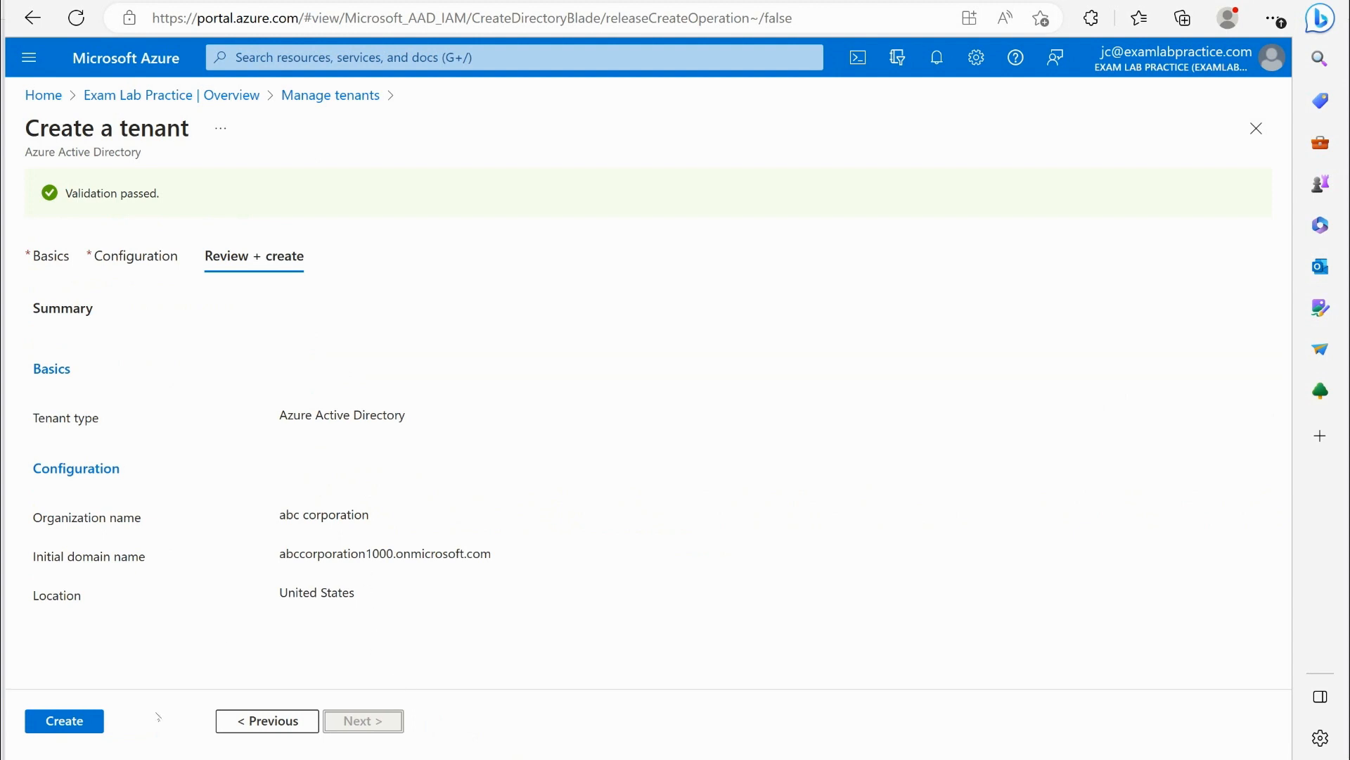
{"action": "mouse_move", "coordinate": [470, 619]}
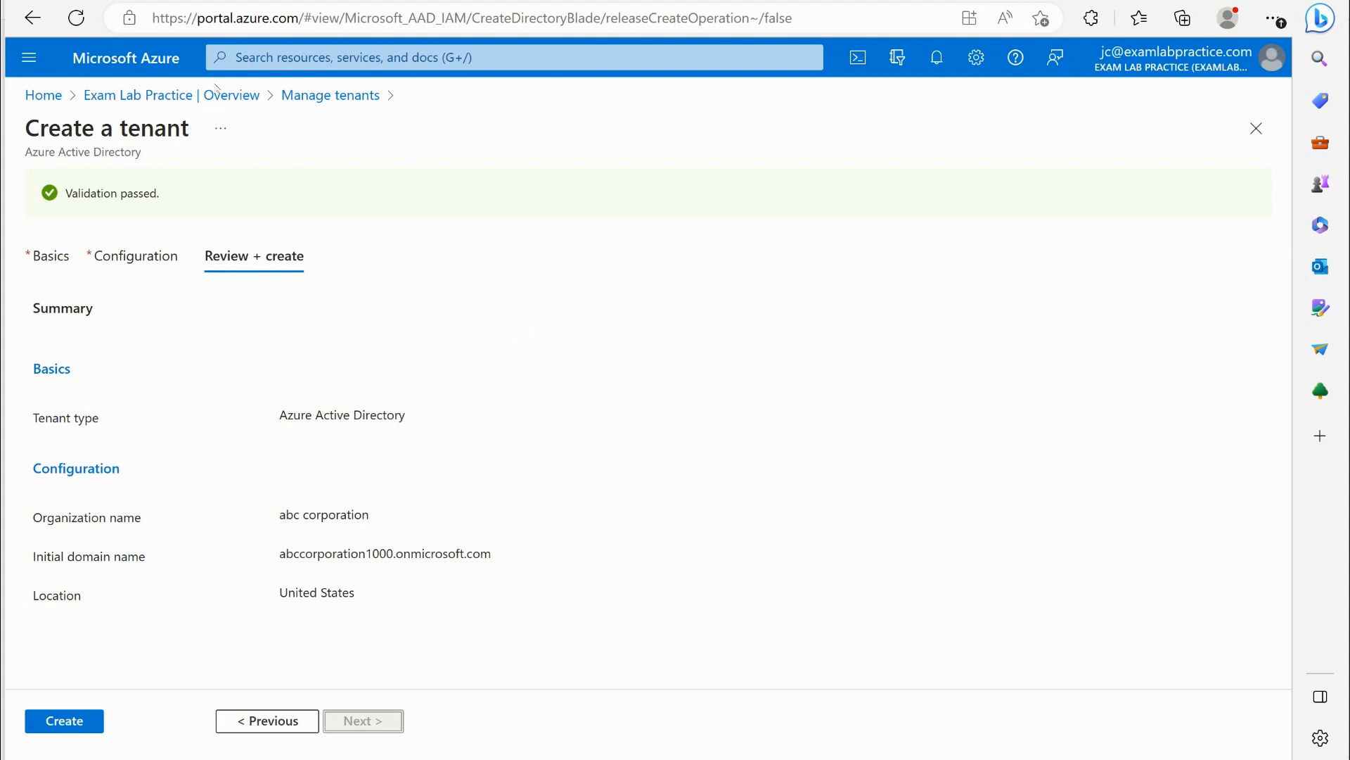
{"action": "left_click", "coordinate": [63, 720]}
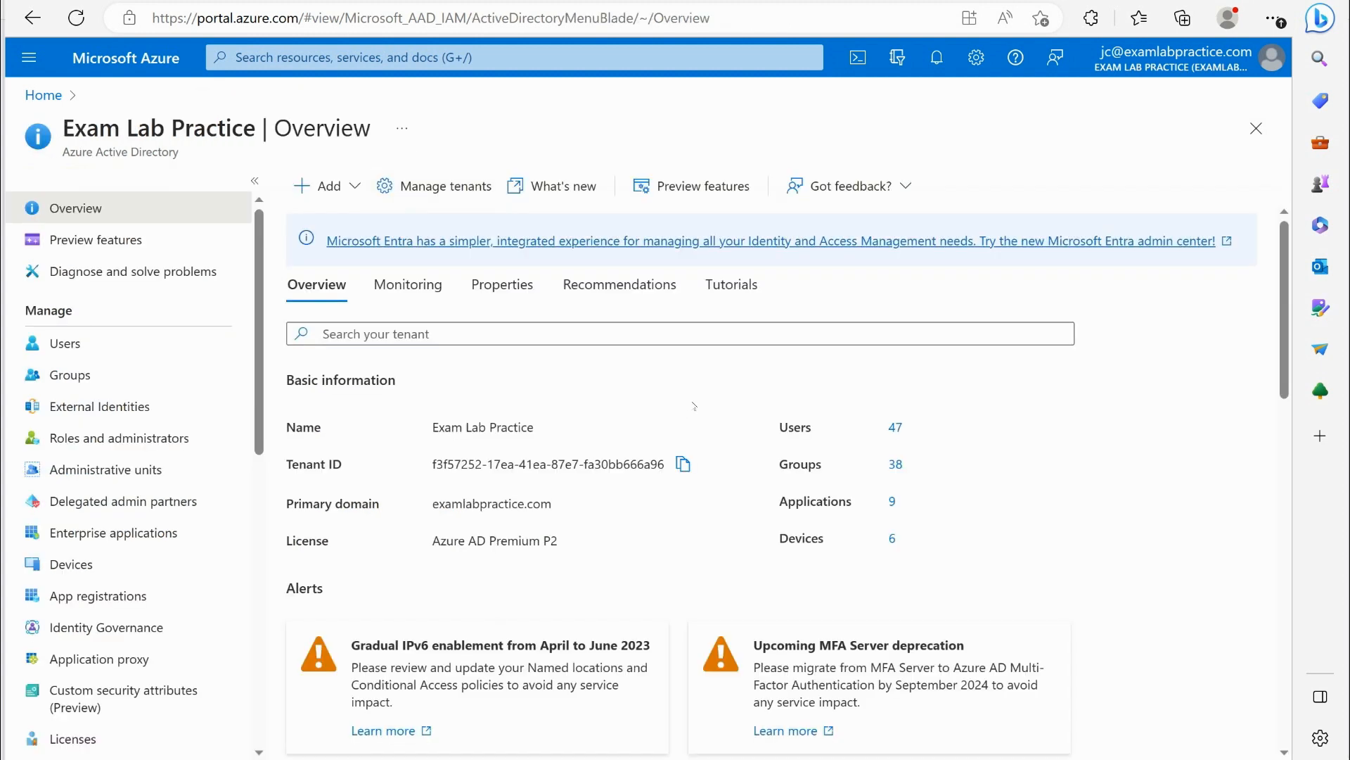
Show the Manage tenants list with Exam Lab Practice as the only tenant.
{"action": "left_click", "coordinate": [446, 186]}
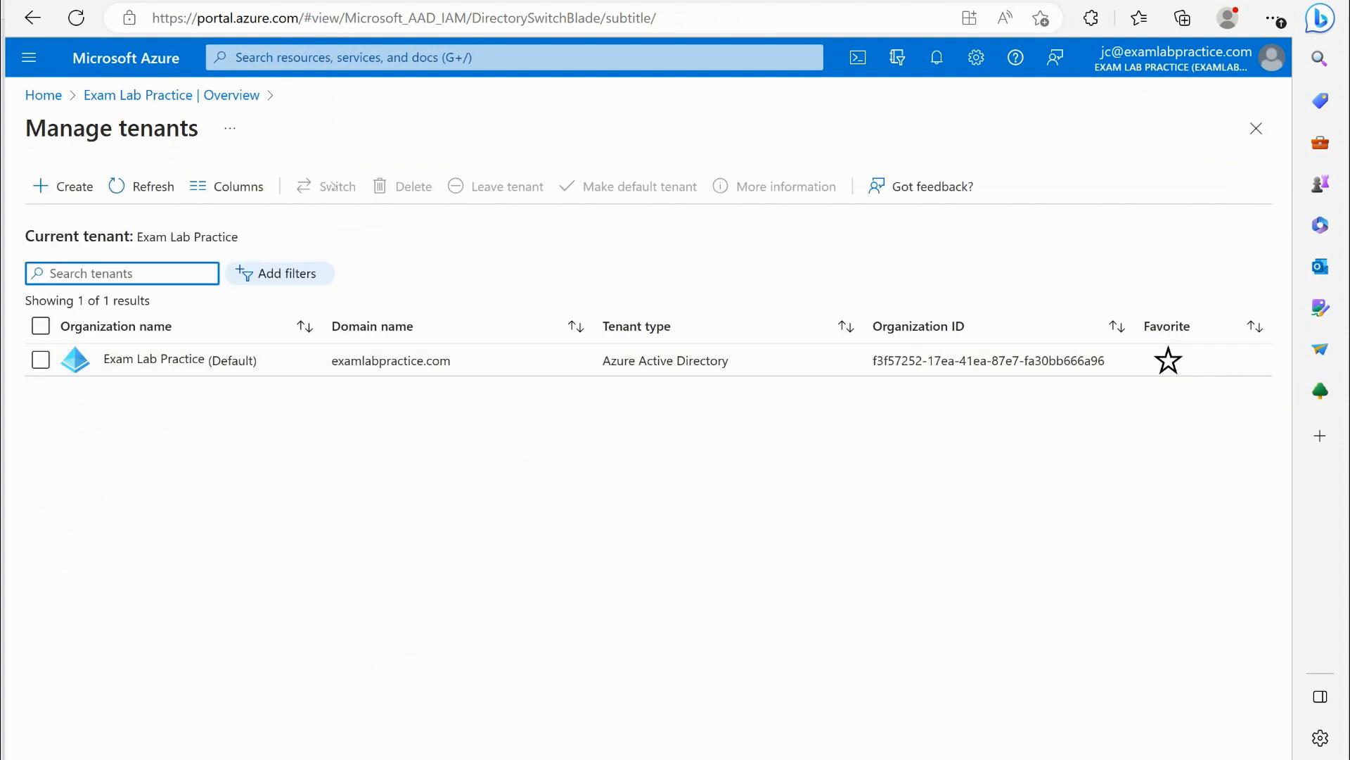
{"action": "mouse_move", "coordinate": [336, 186]}
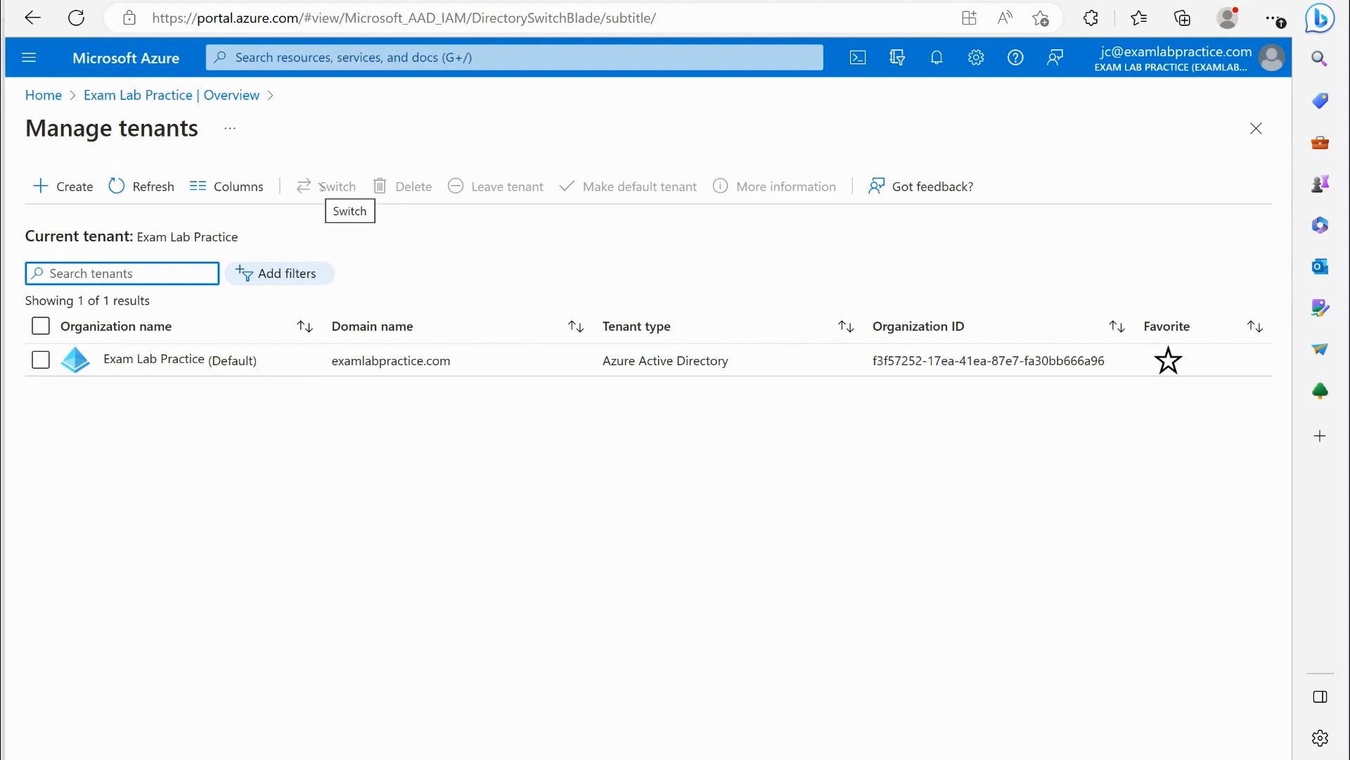